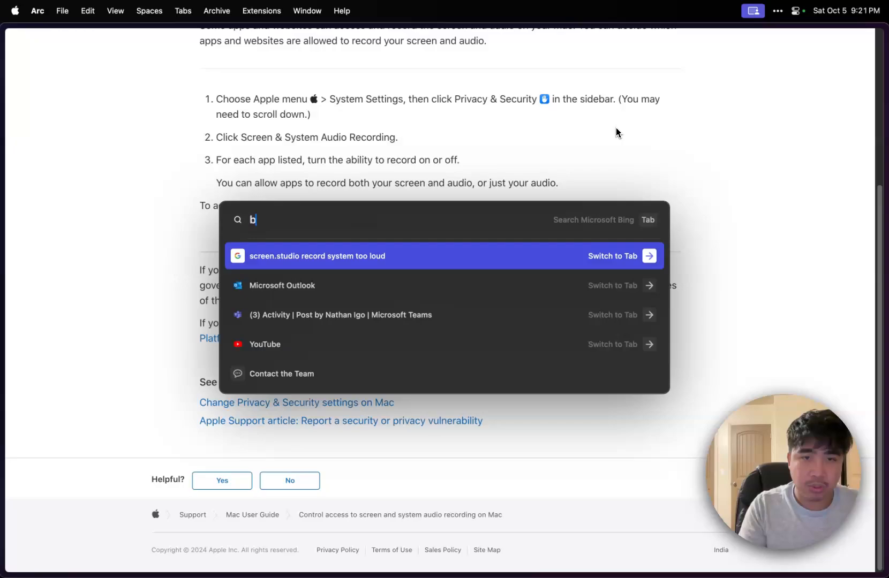
# Step: Search Google for Bartender on macOS and open the official Bartender 5 website
pyautogui.write('artender s')
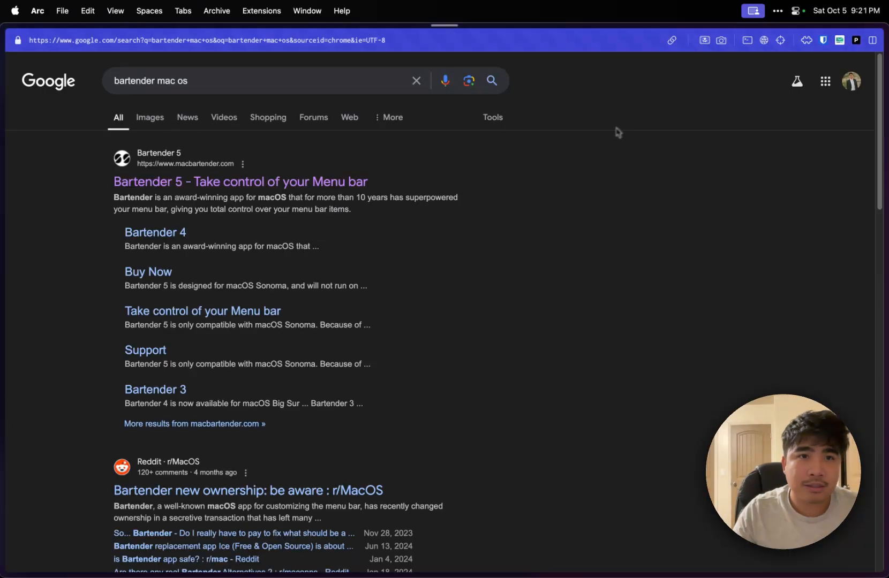
pyautogui.click(240, 181)
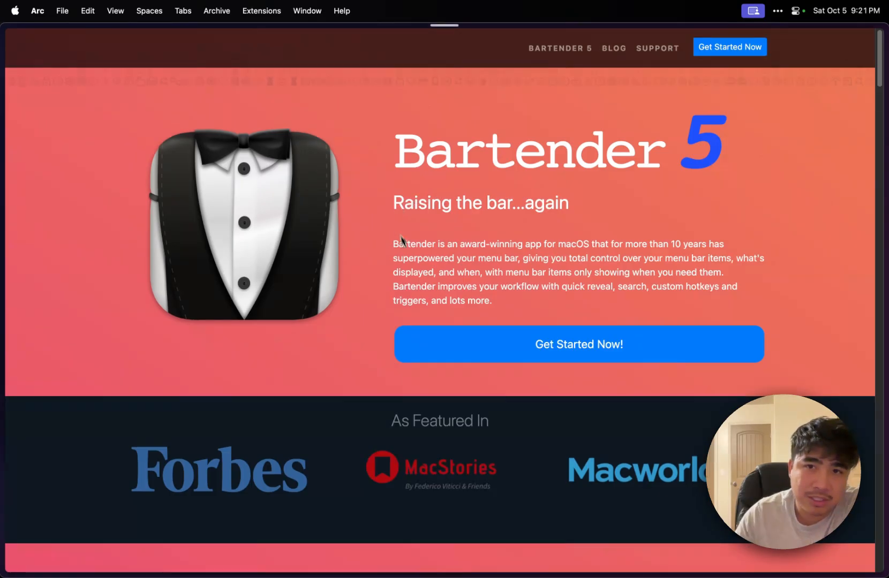
# Step: Scroll through the homepage feature descriptions and back to the top
pyautogui.scroll(-3)
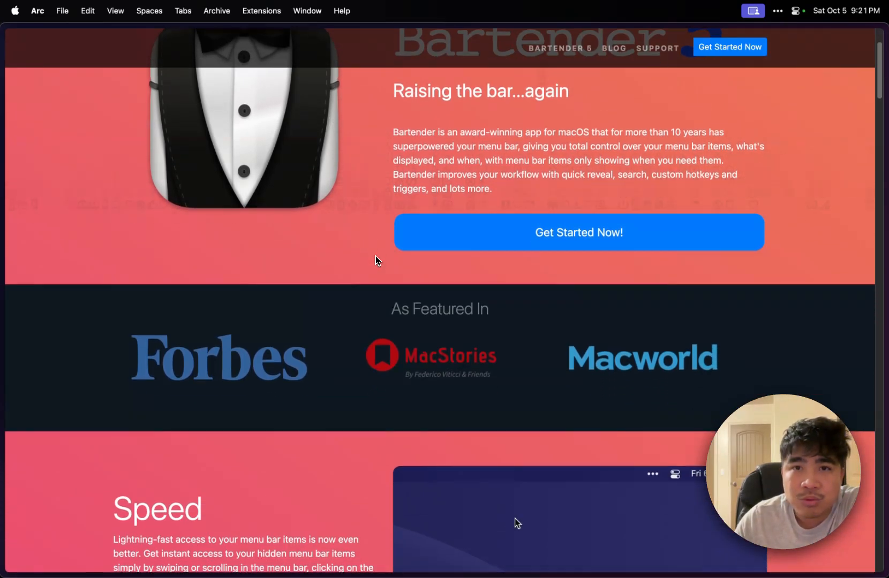
pyautogui.scroll(-3)
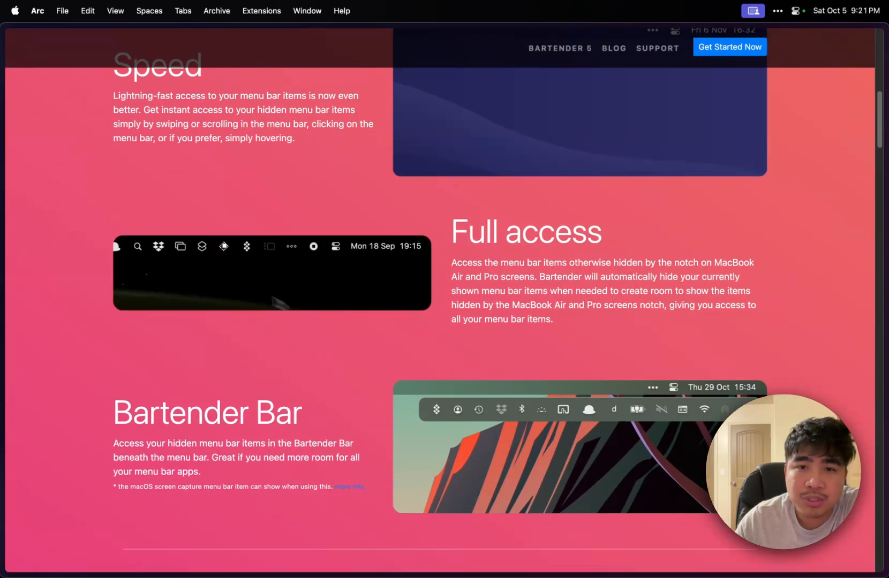
pyautogui.scroll(-3)
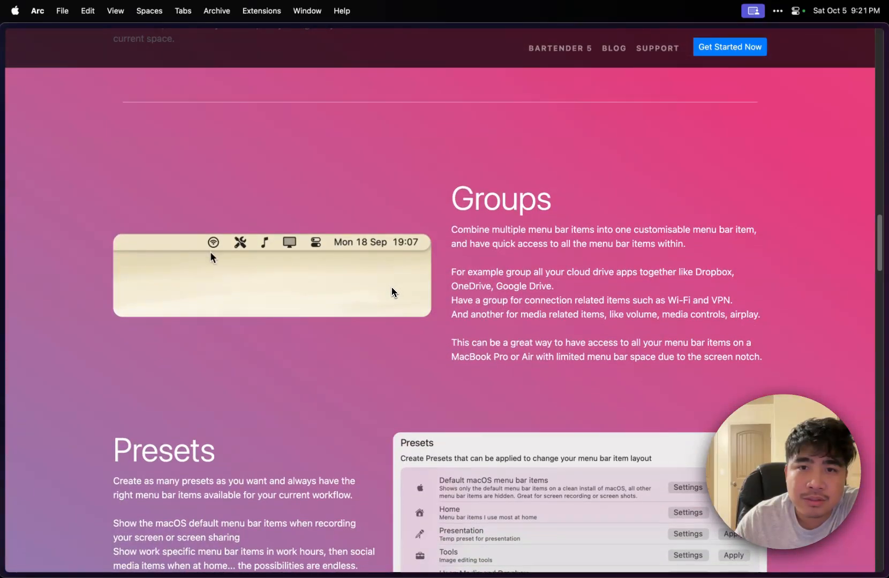
pyautogui.scroll(-3)
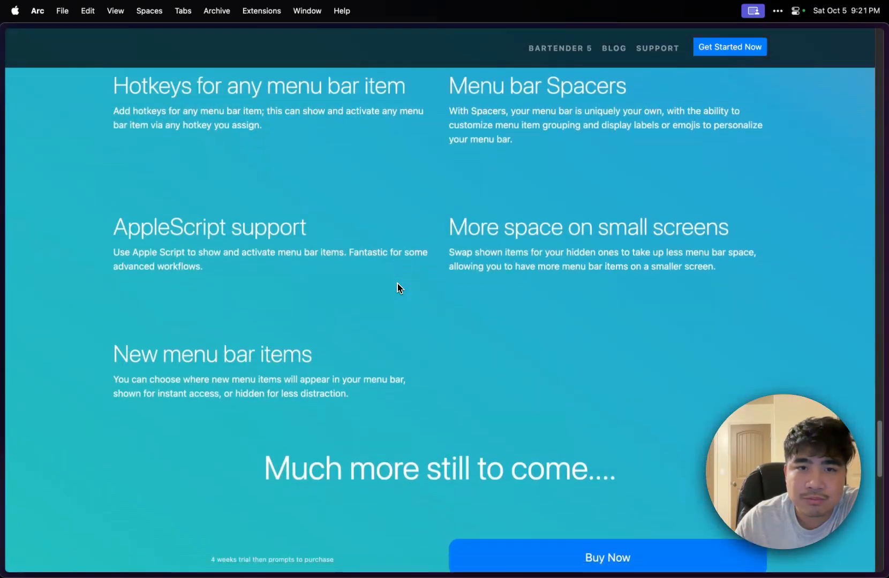
pyautogui.scroll(3)
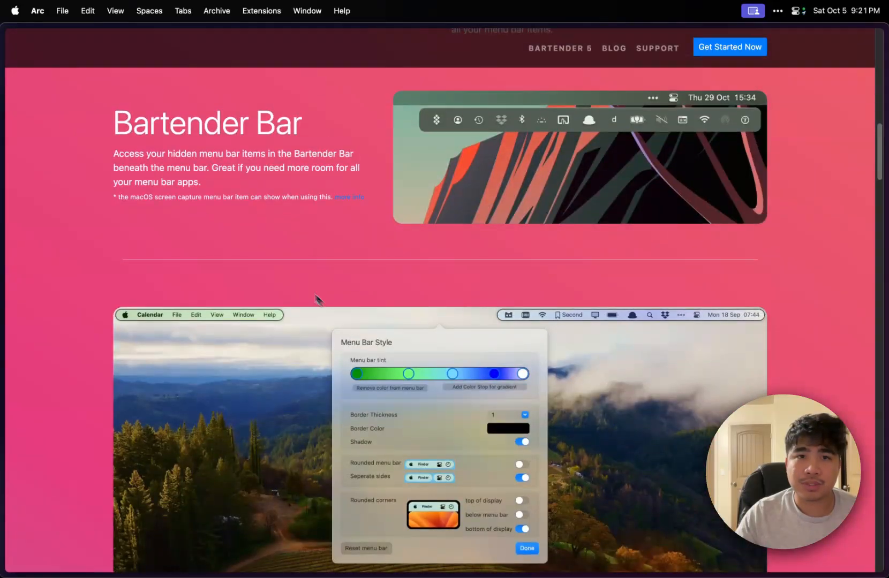
pyautogui.scroll(3)
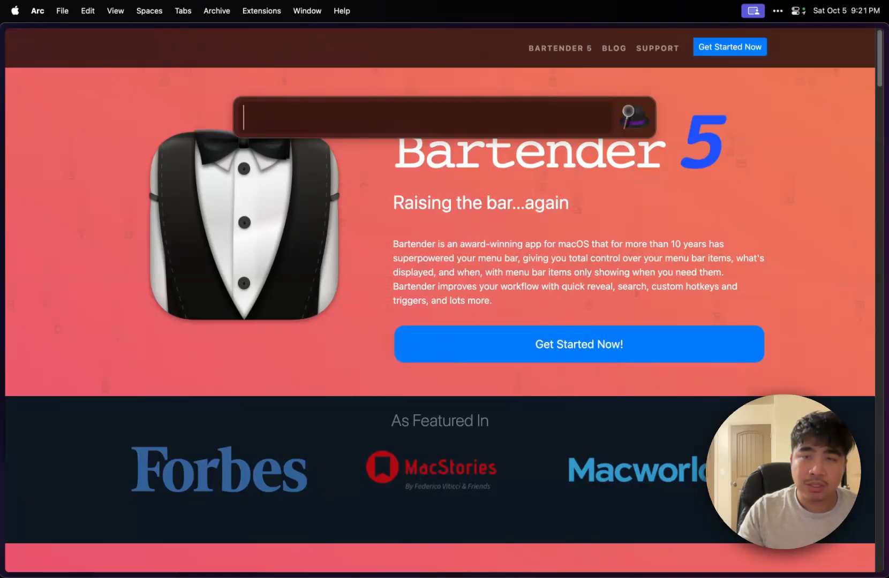
# Step: Launch Bartender 5 via an Alfred search for 'ba' so extra menu bar items get hidden
pyautogui.click(776, 11)
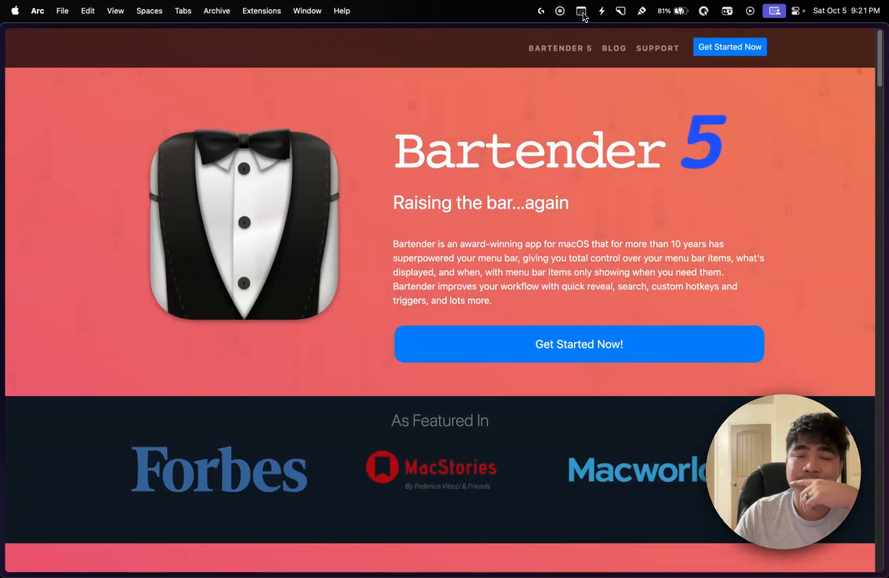
pyautogui.moveTo(597, 211)
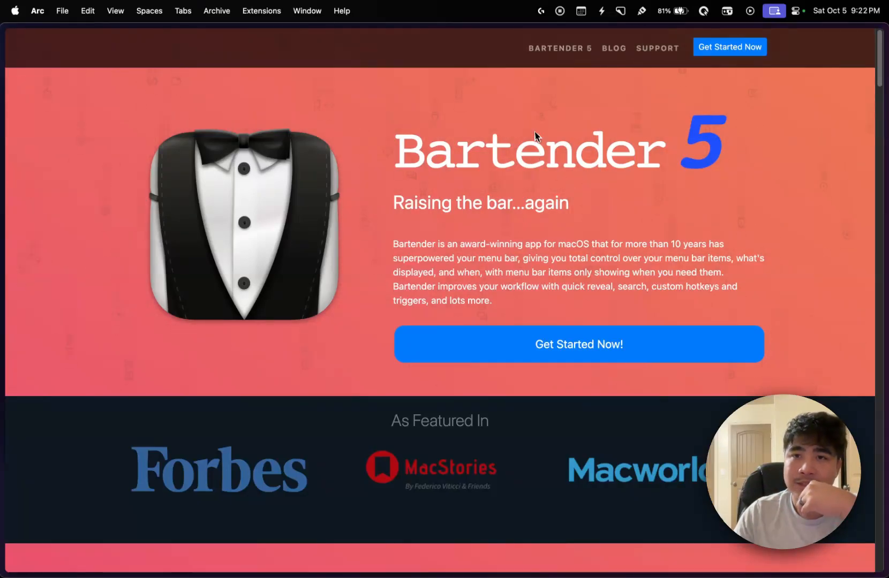
pyautogui.write('ba')
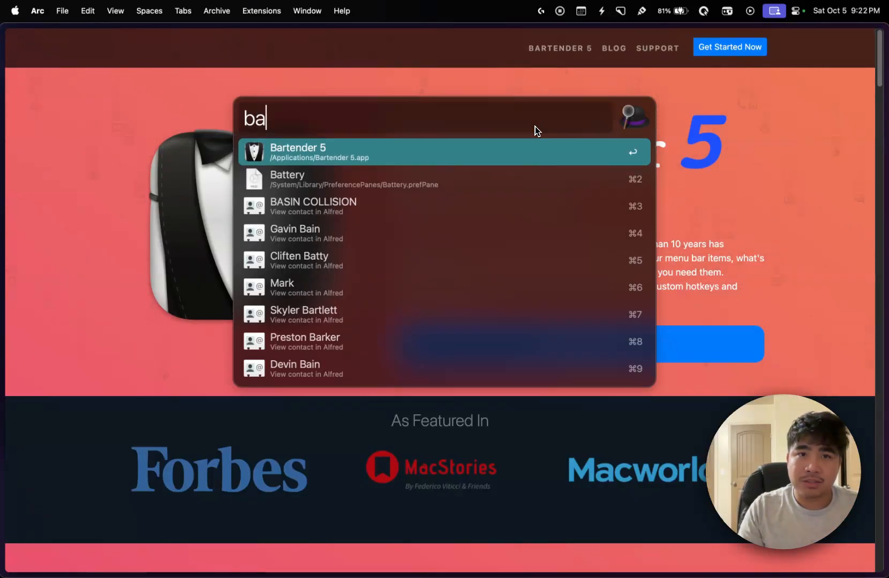
pyautogui.press('escape')
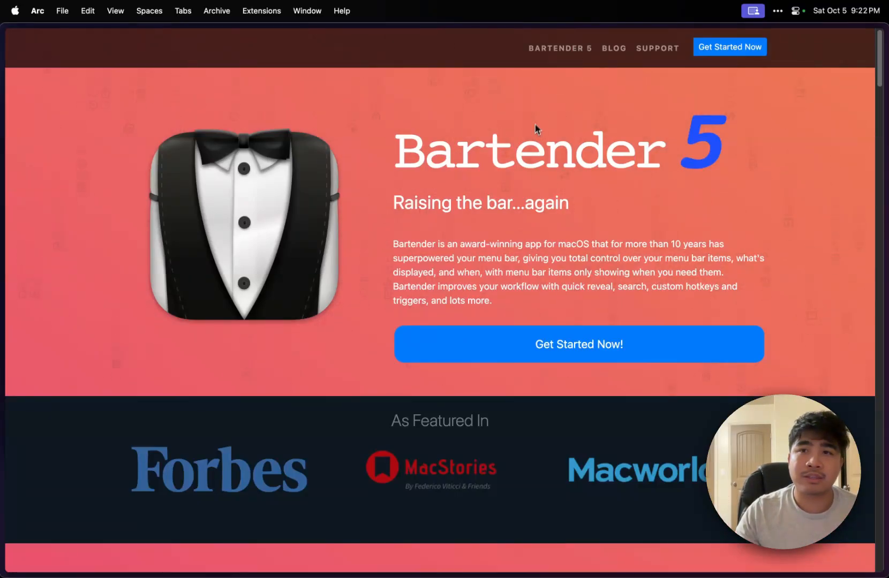
pyautogui.moveTo(780, 18)
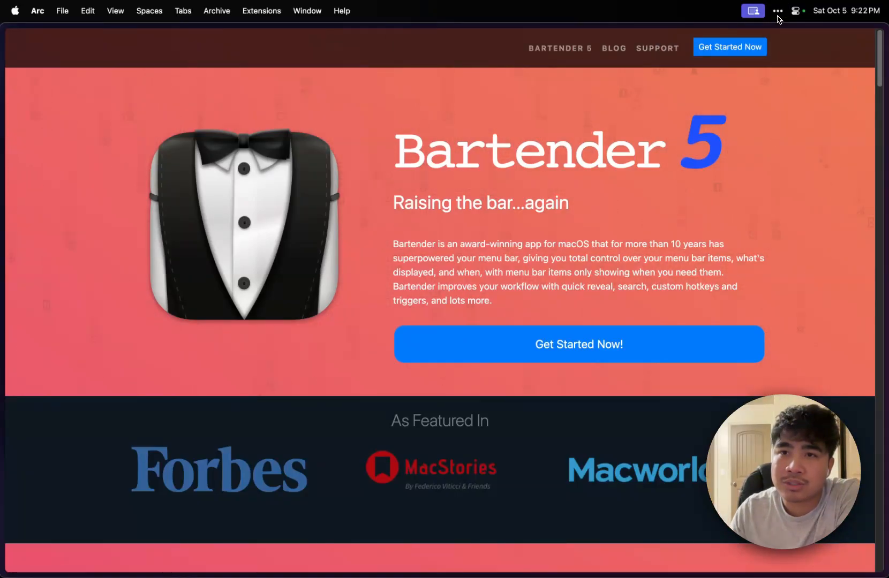
# Step: From the Bartender menu bar item, enable Start at login in General settings and close them
pyautogui.click(778, 11)
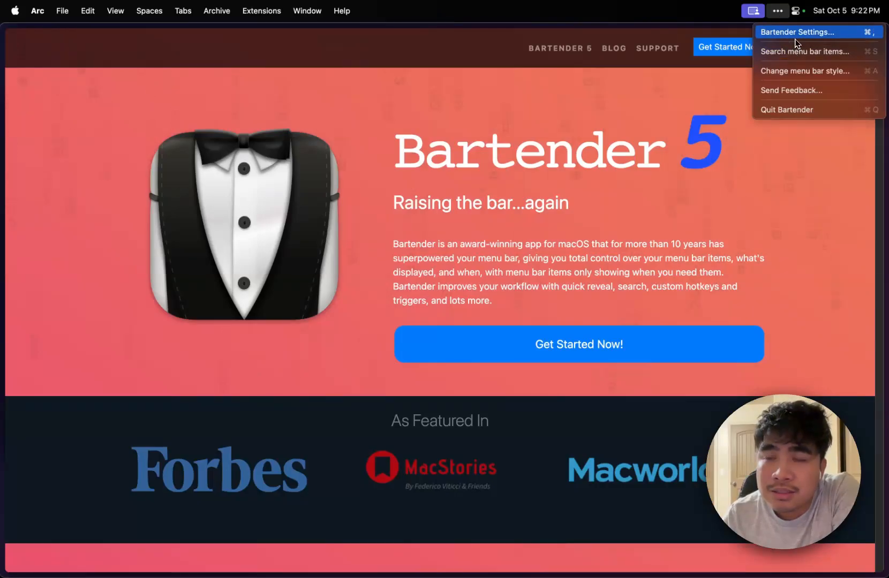
pyautogui.click(795, 32)
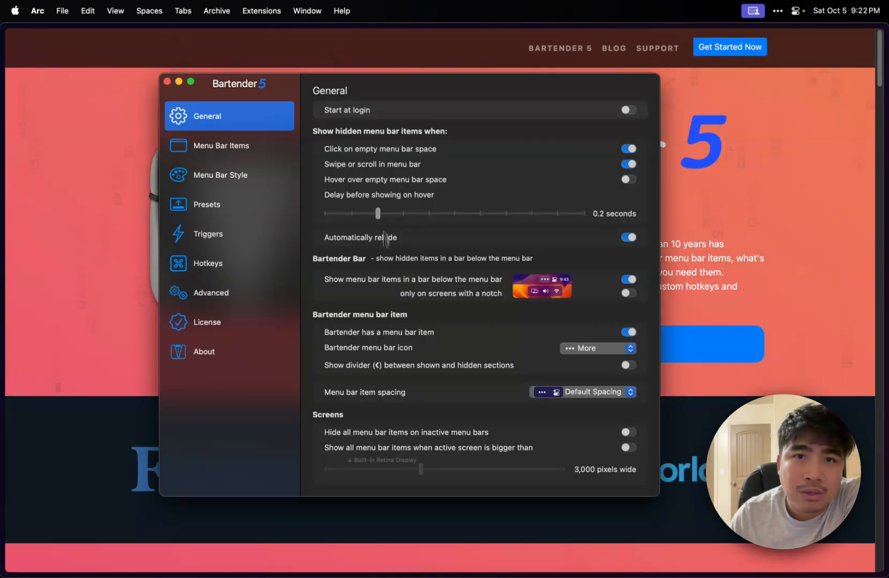
pyautogui.click(628, 110)
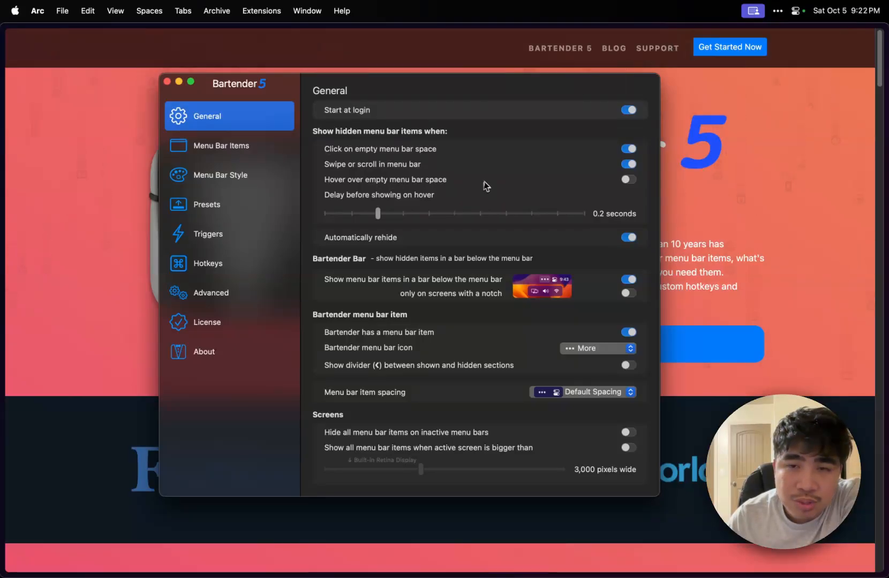
pyautogui.moveTo(397, 133)
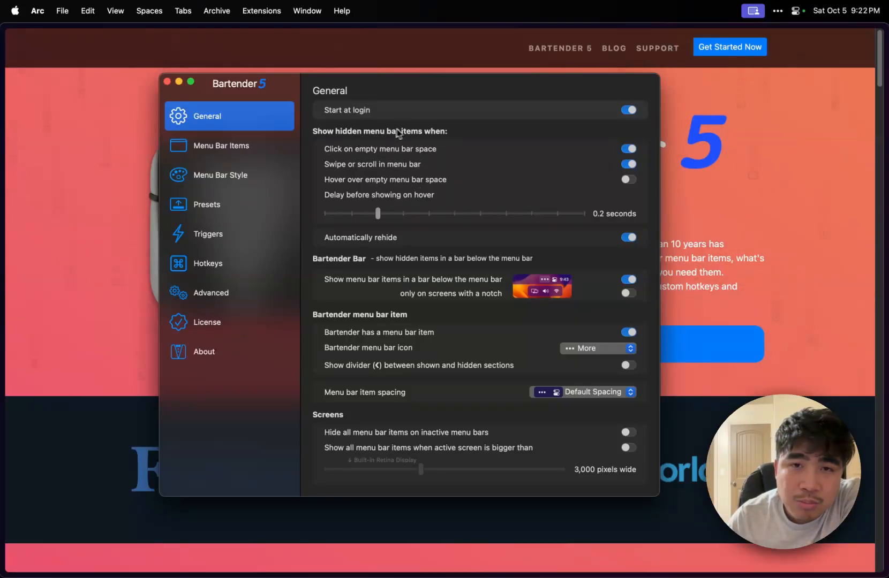
pyautogui.moveTo(459, 158)
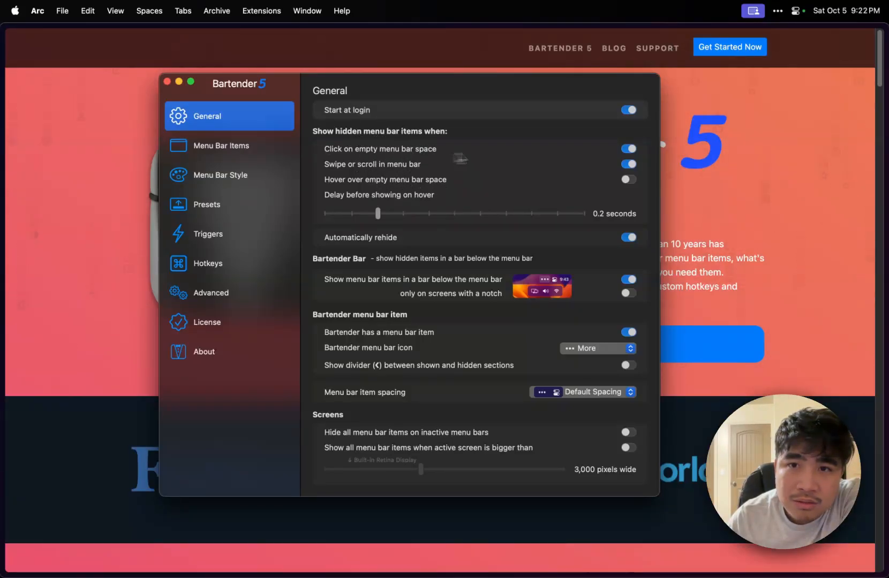
pyautogui.moveTo(623, 158)
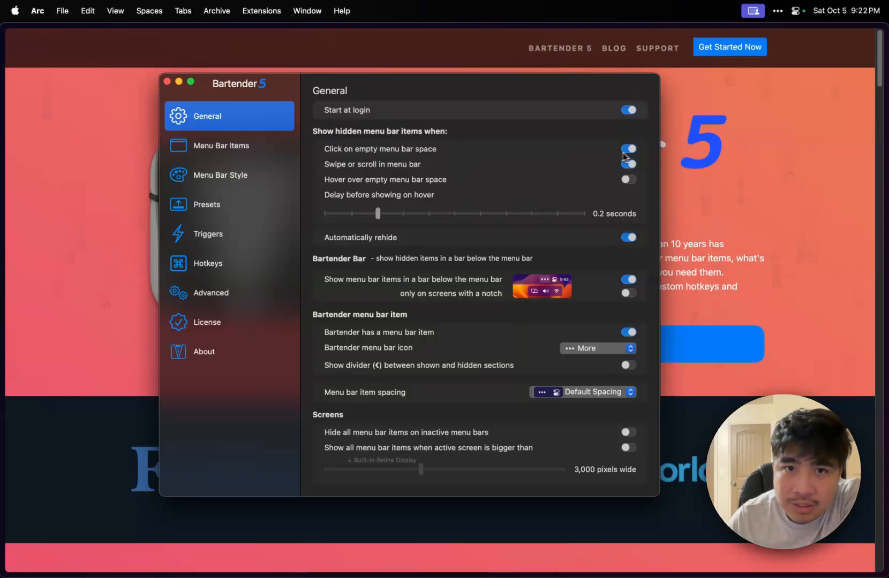
pyautogui.click(628, 165)
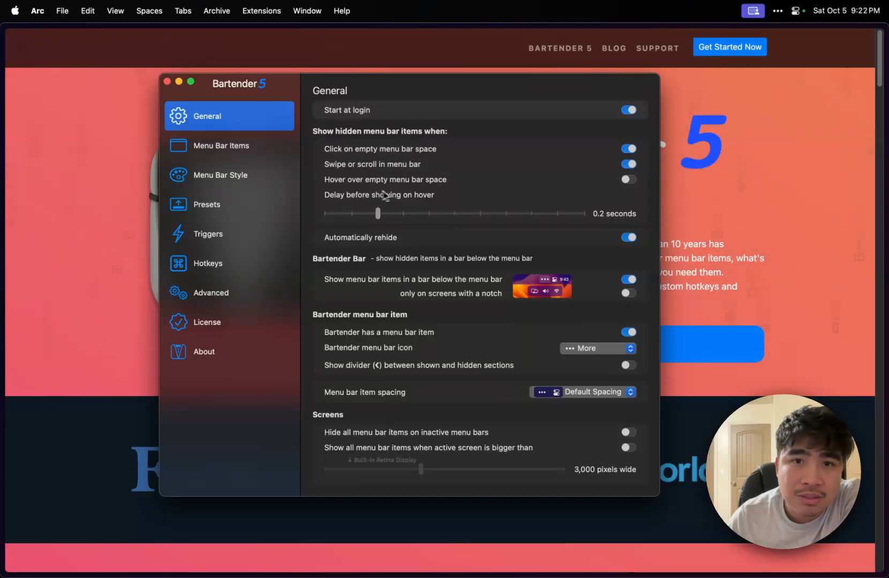
pyautogui.click(629, 178)
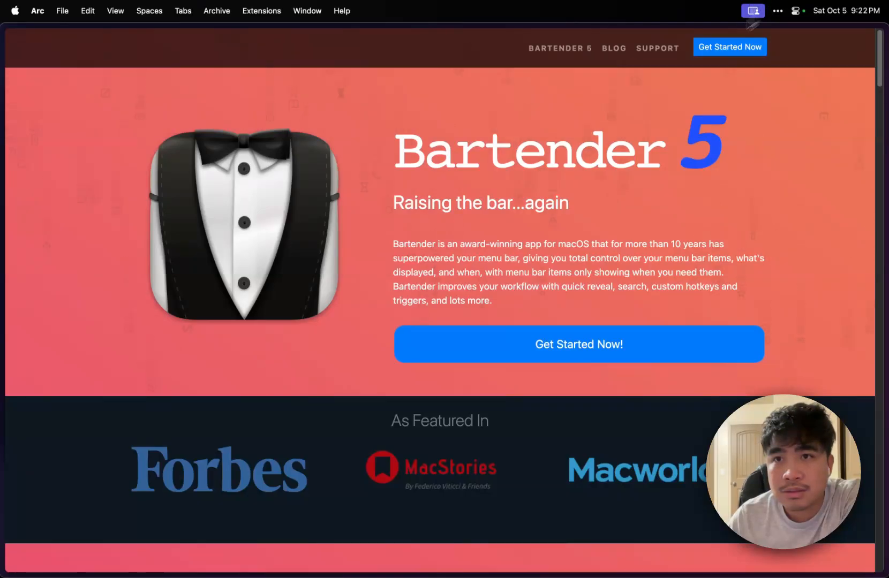
# Step: Reopen Bartender Settings on the General pane from the menu bar item
pyautogui.click(752, 11)
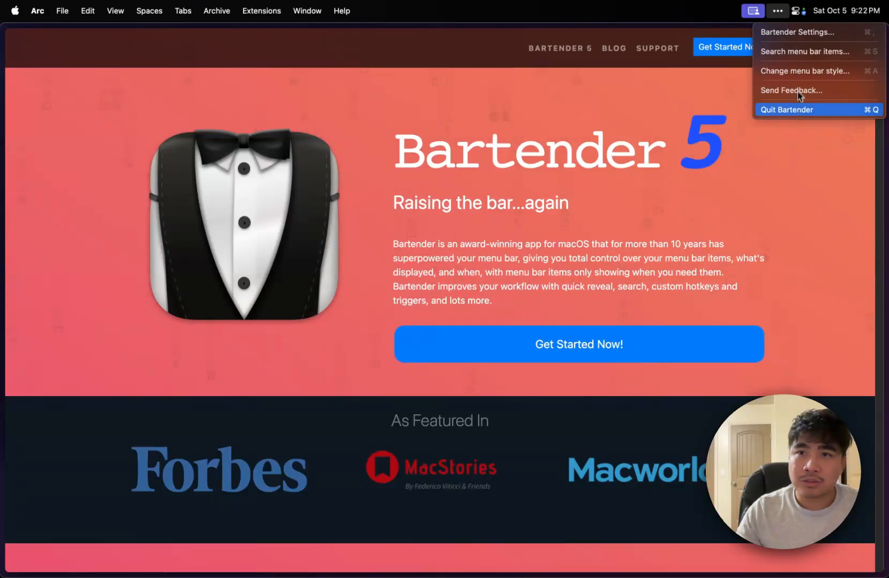
pyautogui.click(796, 32)
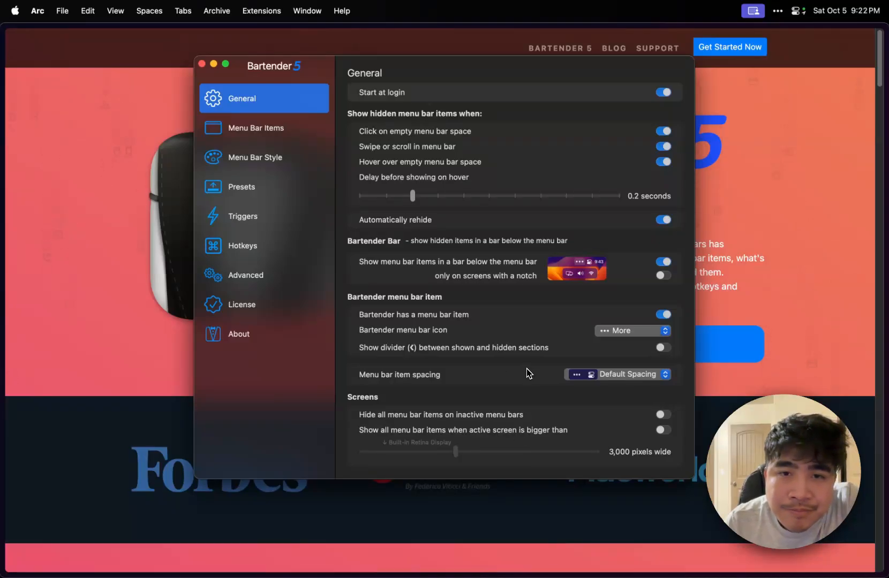
pyautogui.moveTo(674, 231)
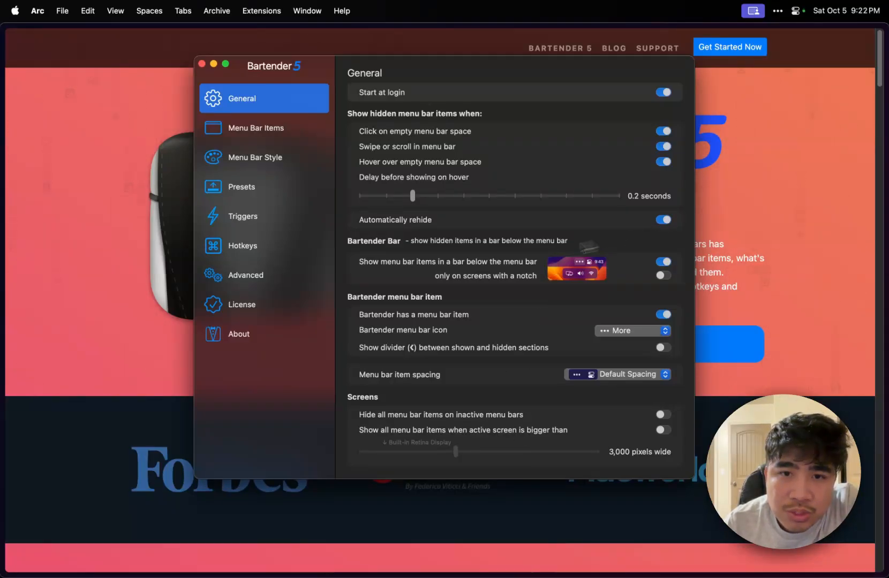
pyautogui.moveTo(495, 324)
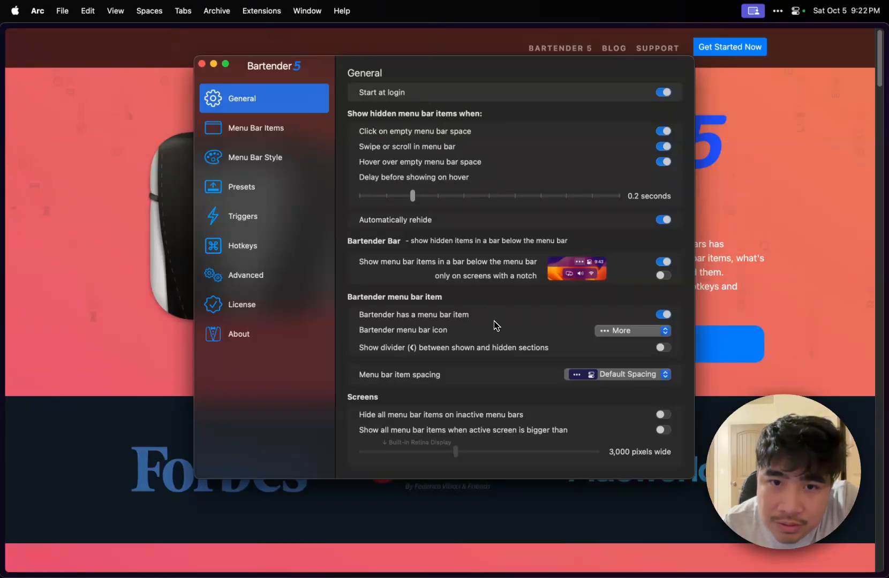
pyautogui.click(631, 331)
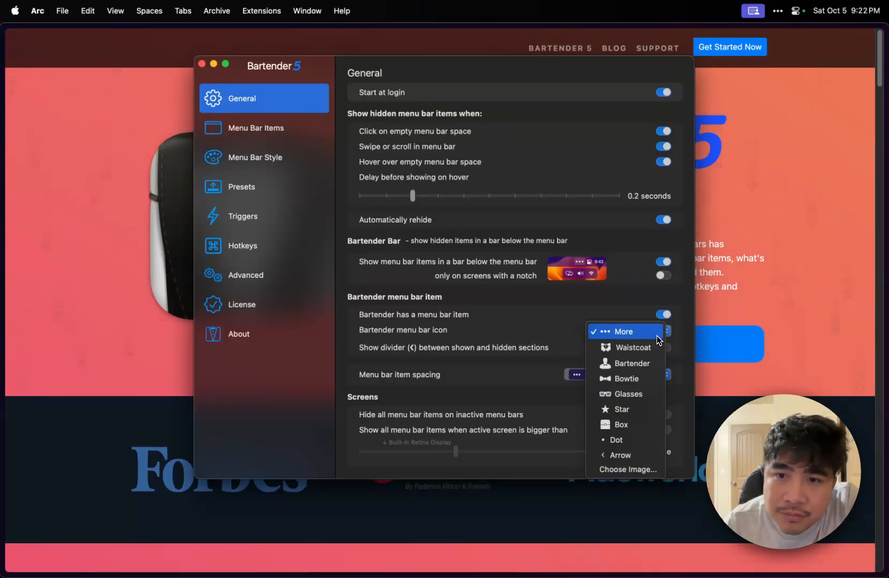
pyautogui.click(633, 348)
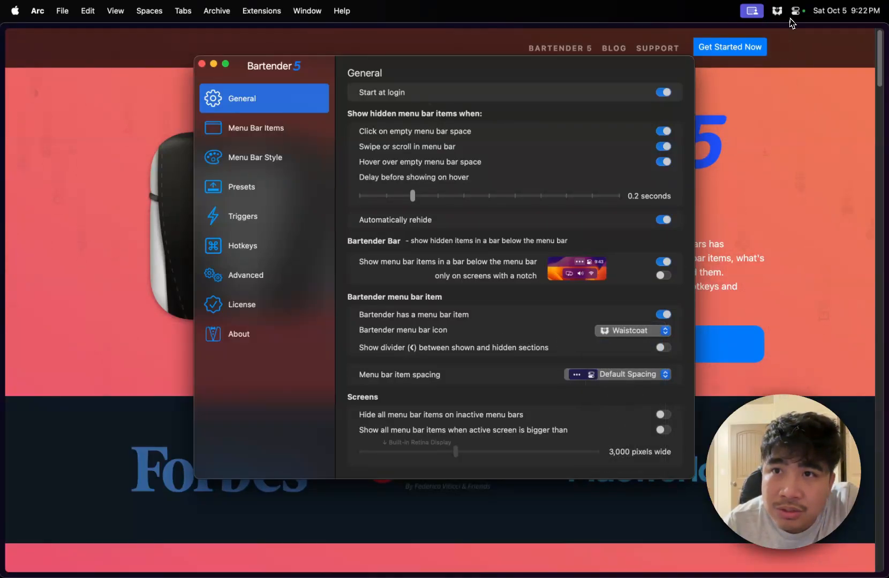
pyautogui.click(631, 330)
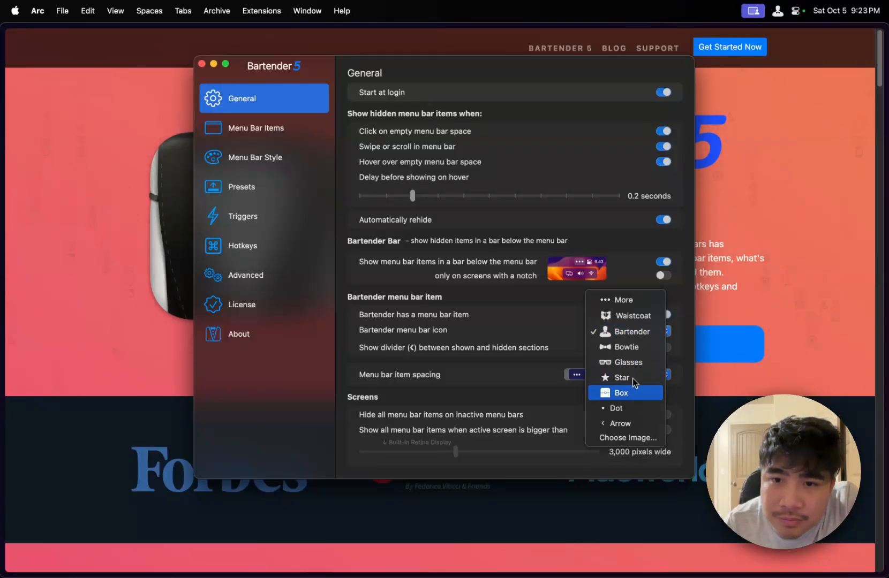
pyautogui.moveTo(626, 316)
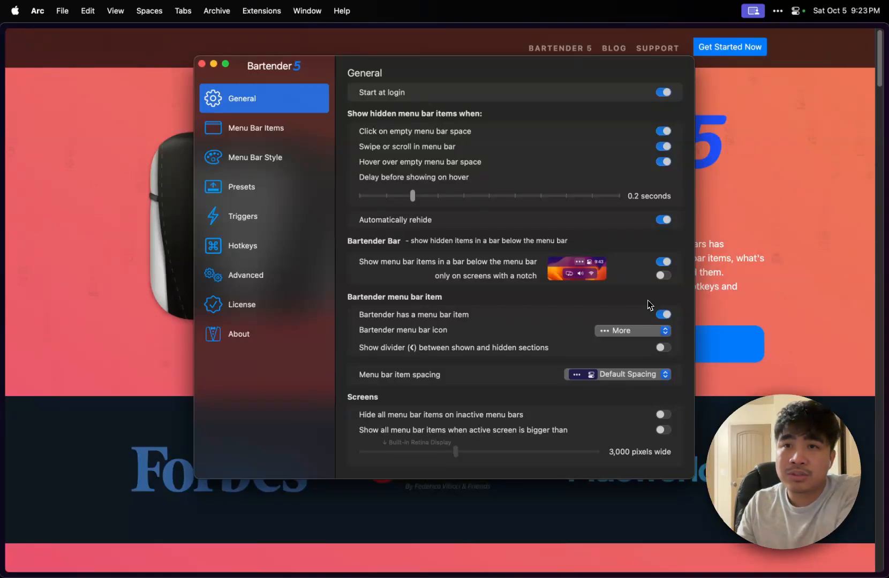
pyautogui.moveTo(602, 5)
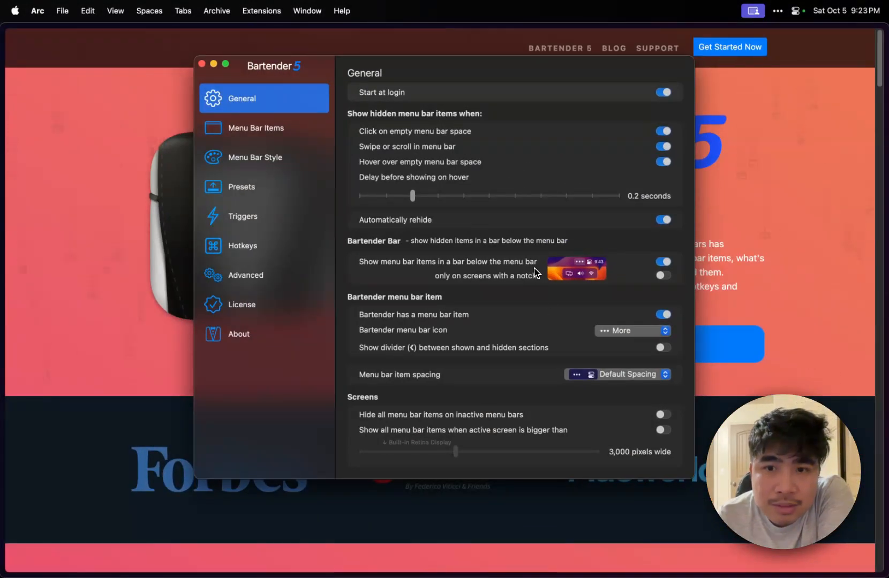
pyautogui.moveTo(557, 377)
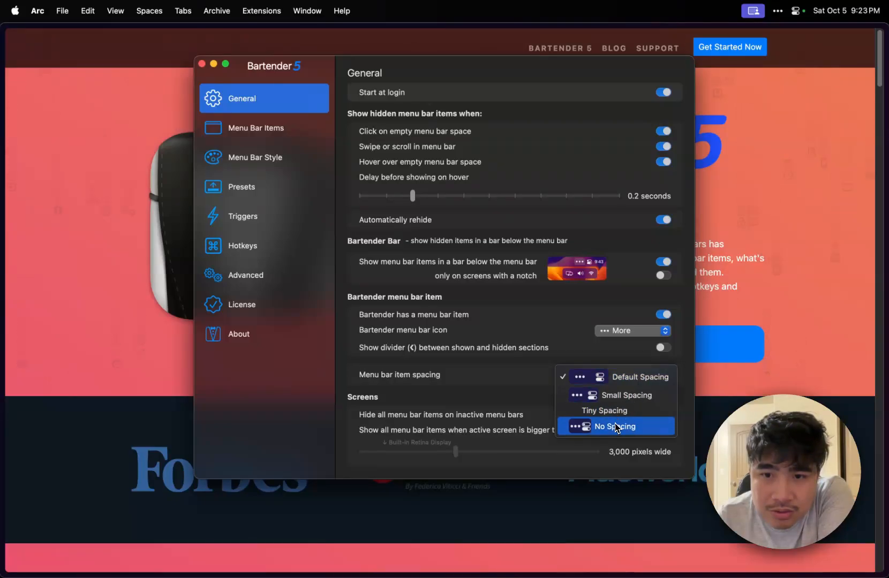
pyautogui.moveTo(547, 358)
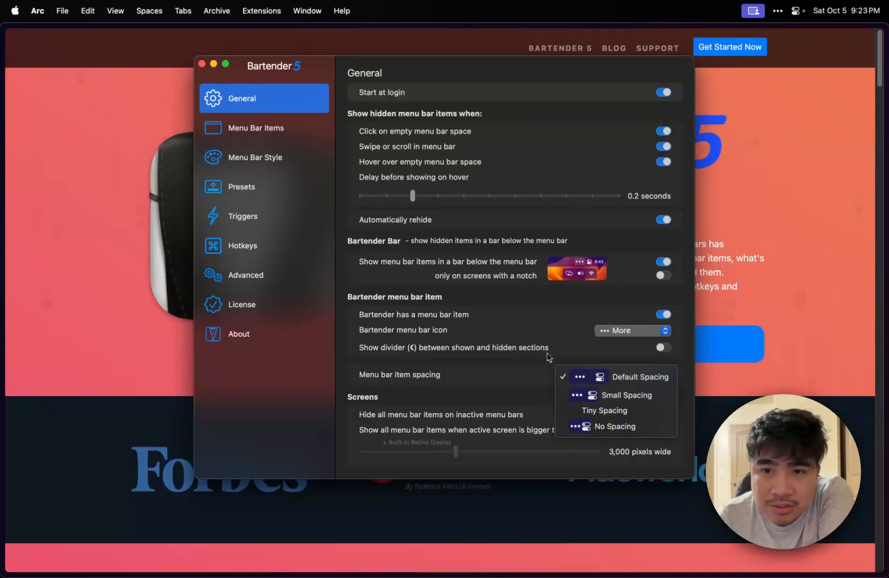
pyautogui.click(616, 377)
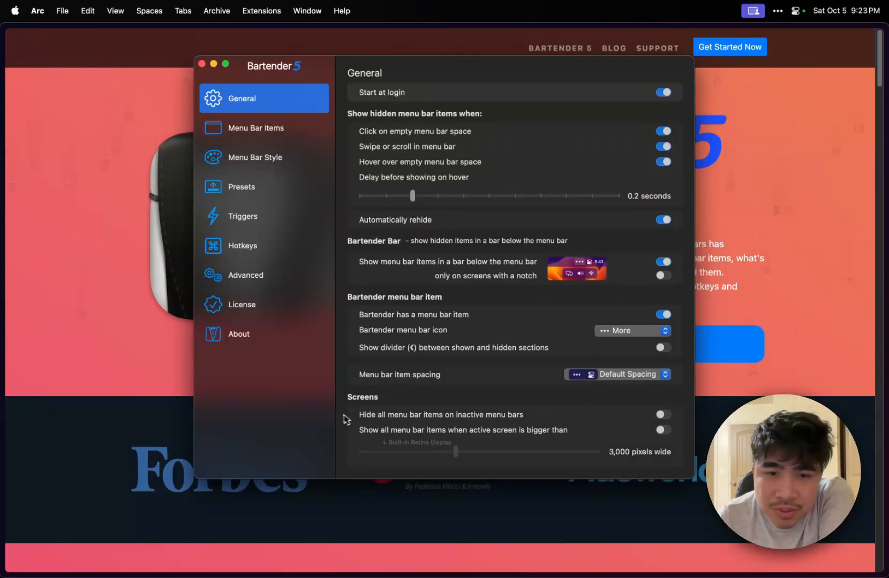
pyautogui.moveTo(480, 426)
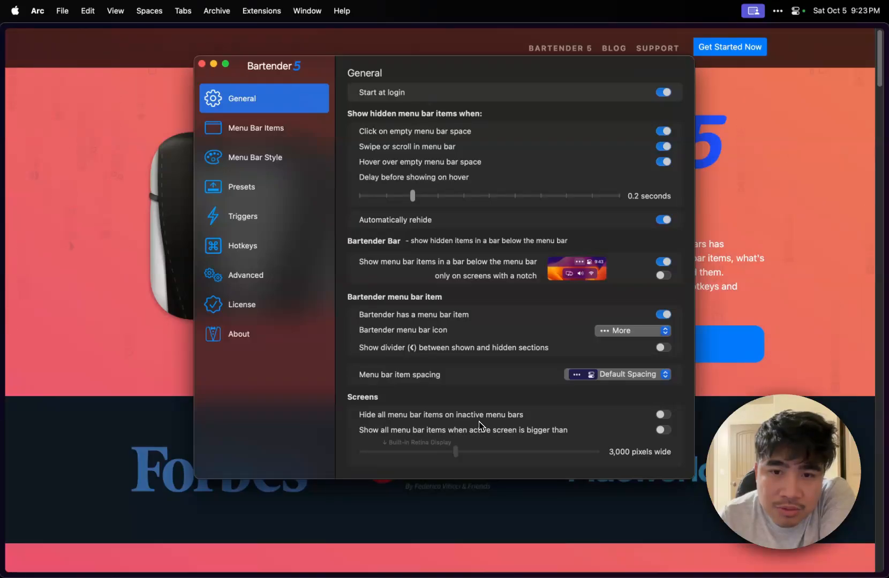
# Step: In Menu Bar Items, move the lightning-bolt item from Hidden to Shown menu bar items
pyautogui.click(256, 127)
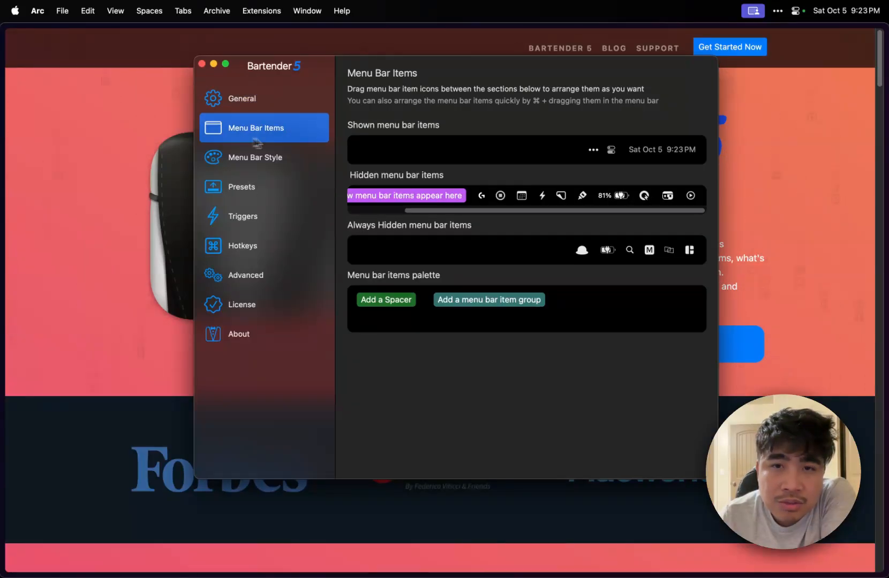
pyautogui.moveTo(259, 140)
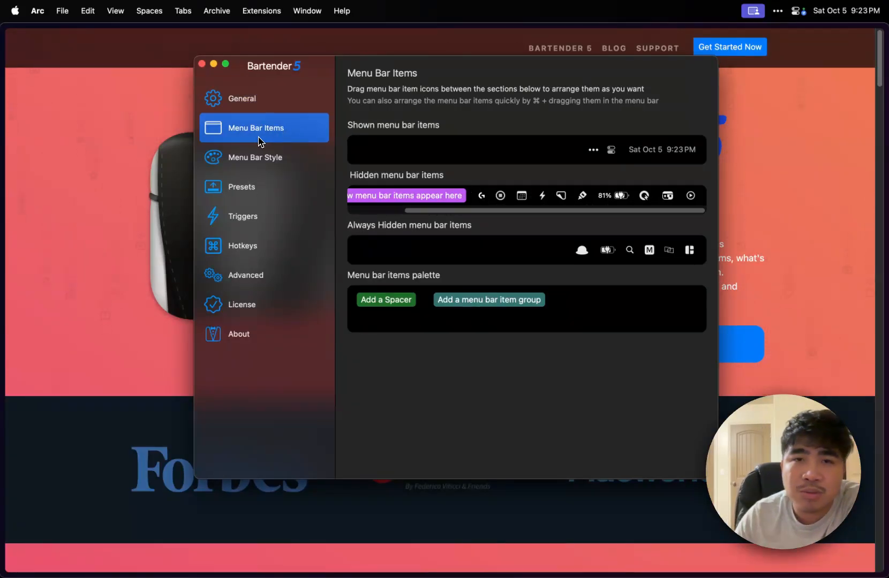
pyautogui.moveTo(539, 247)
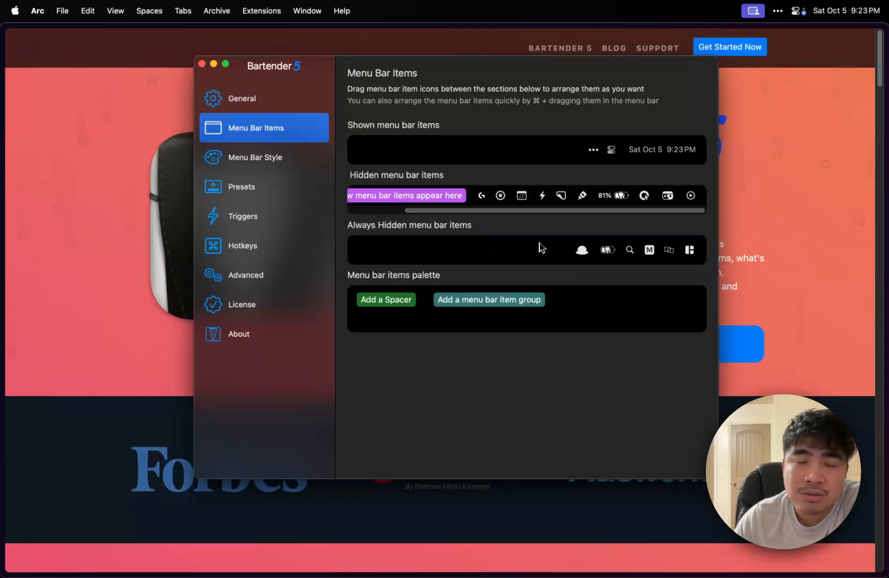
pyautogui.moveTo(496, 218)
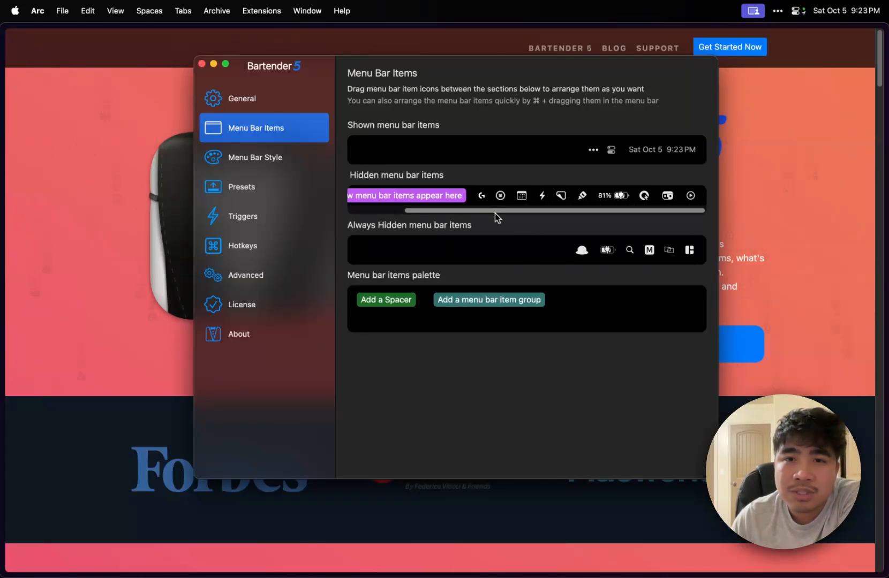
pyautogui.moveTo(611, 247)
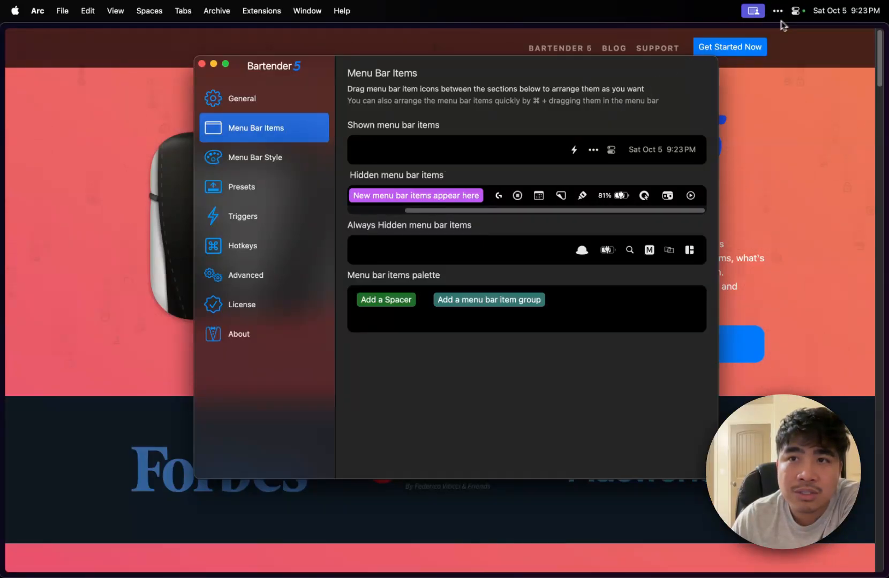
pyautogui.moveTo(580, 164)
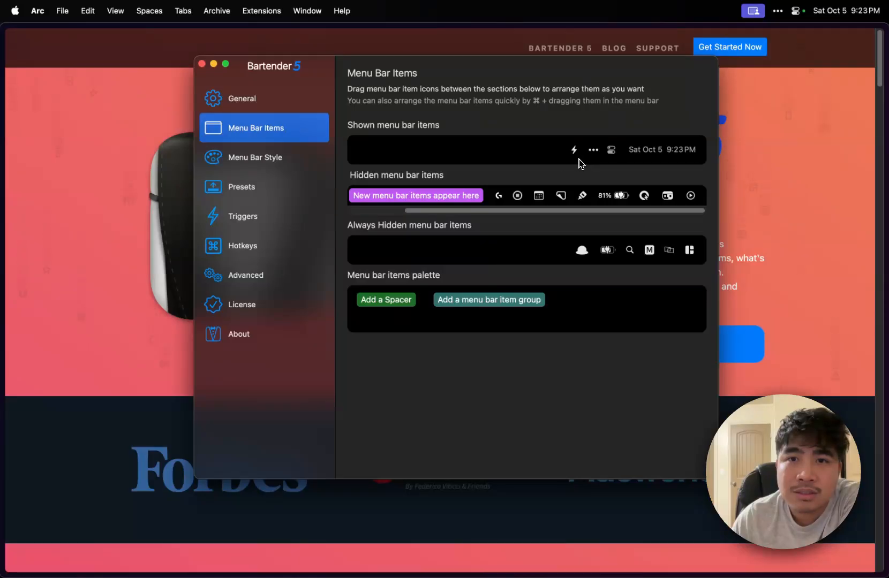
pyautogui.click(202, 63)
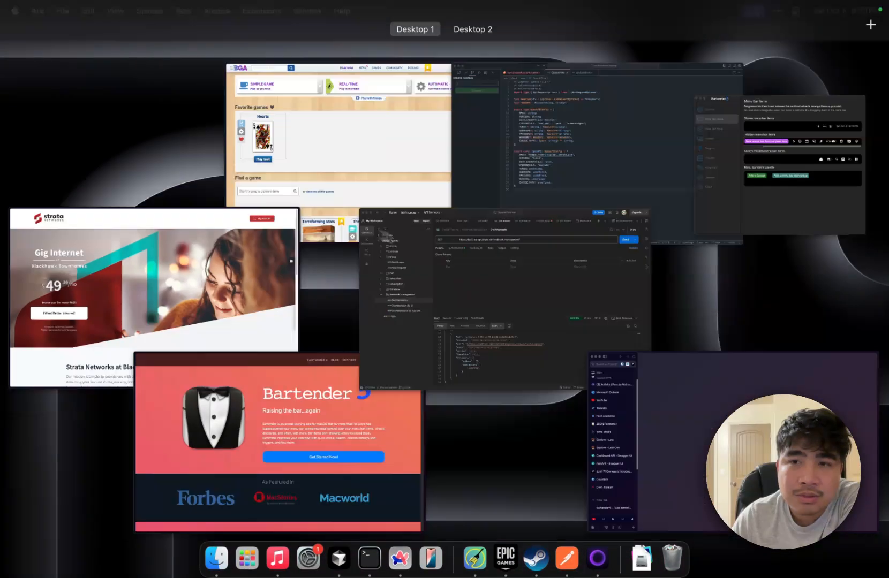
# Step: Hide the lightning-bolt item again, set the arrow item Always Hidden, and go to Menu Bar Style
pyautogui.click(275, 437)
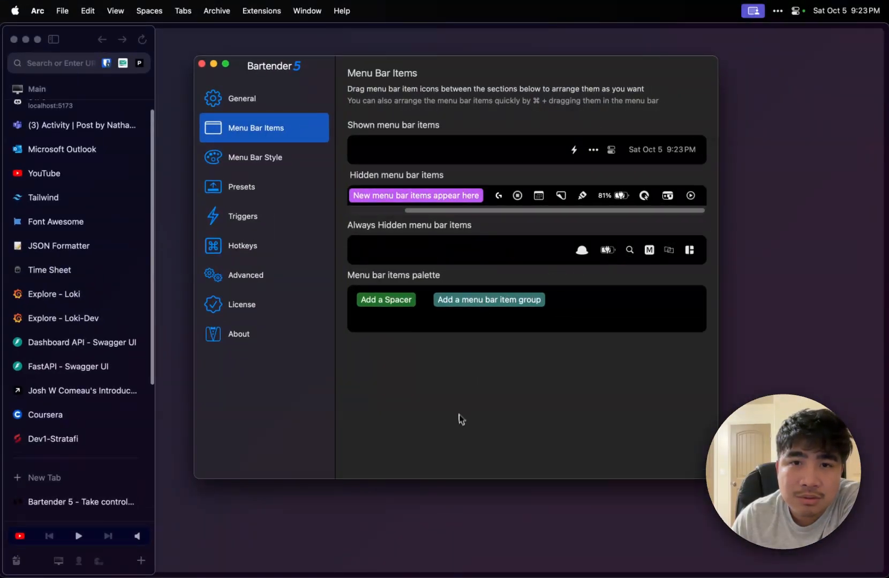
pyautogui.moveTo(591, 217)
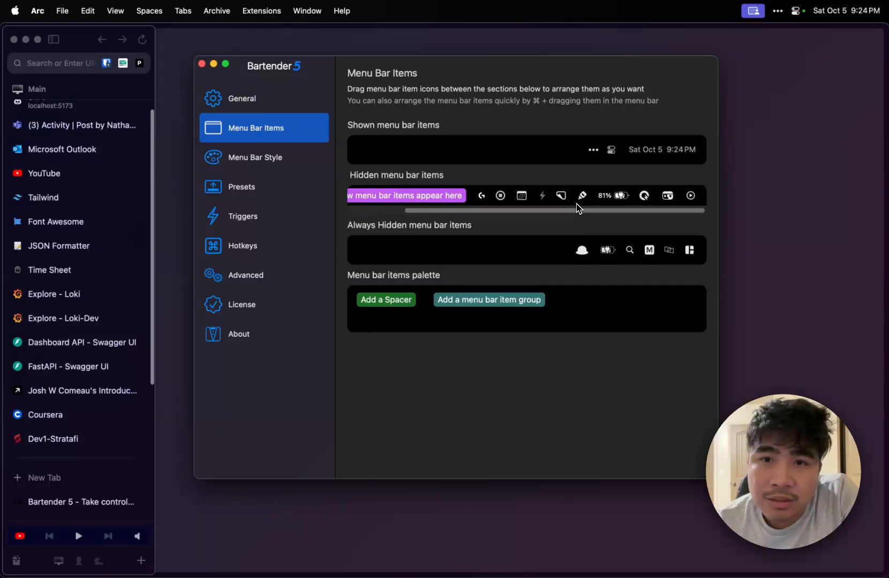
pyautogui.moveTo(648, 205)
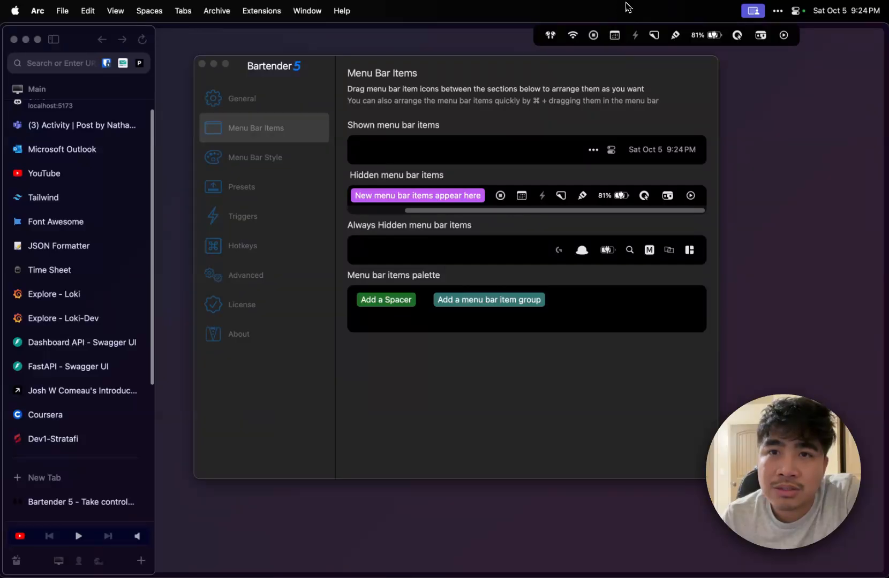
pyautogui.moveTo(532, 279)
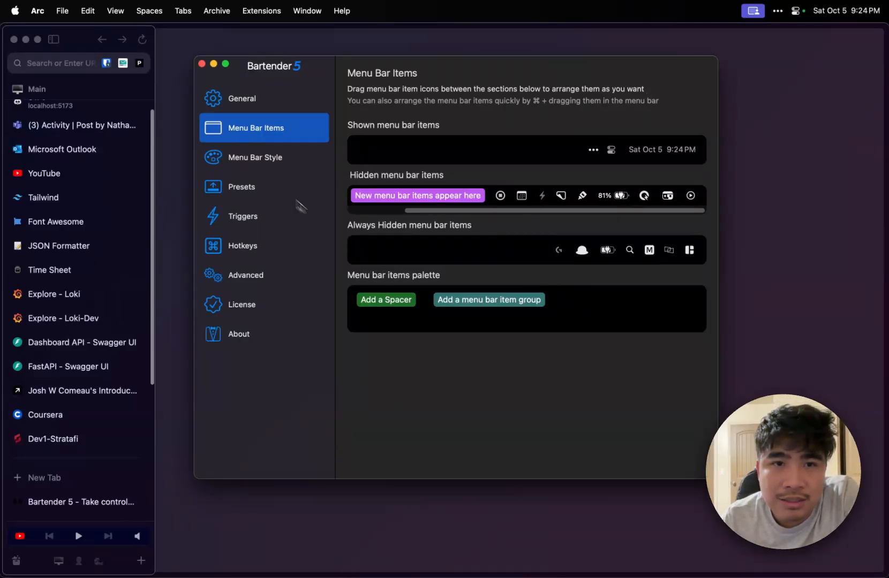
pyautogui.click(256, 158)
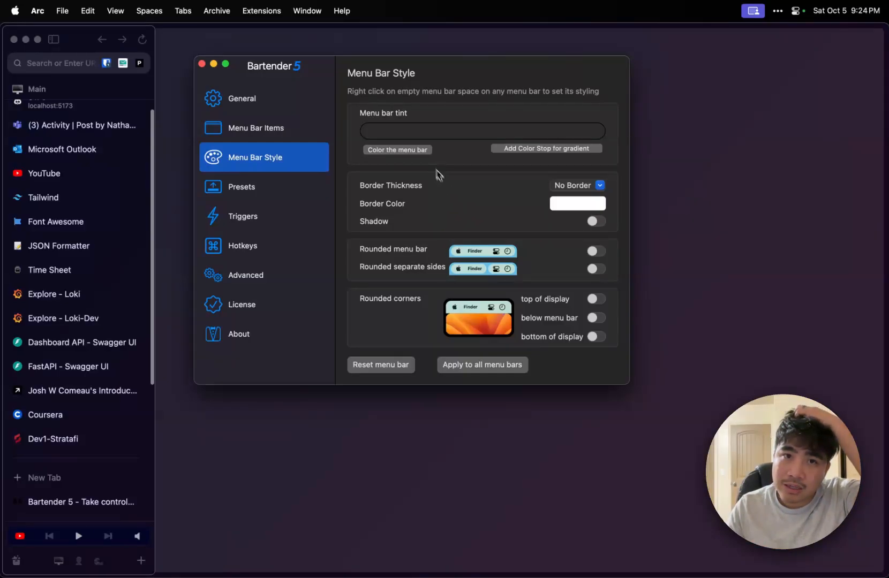
# Step: Tint the menu bar black after trying purple, then bring up the Border Thickness choices
pyautogui.click(577, 203)
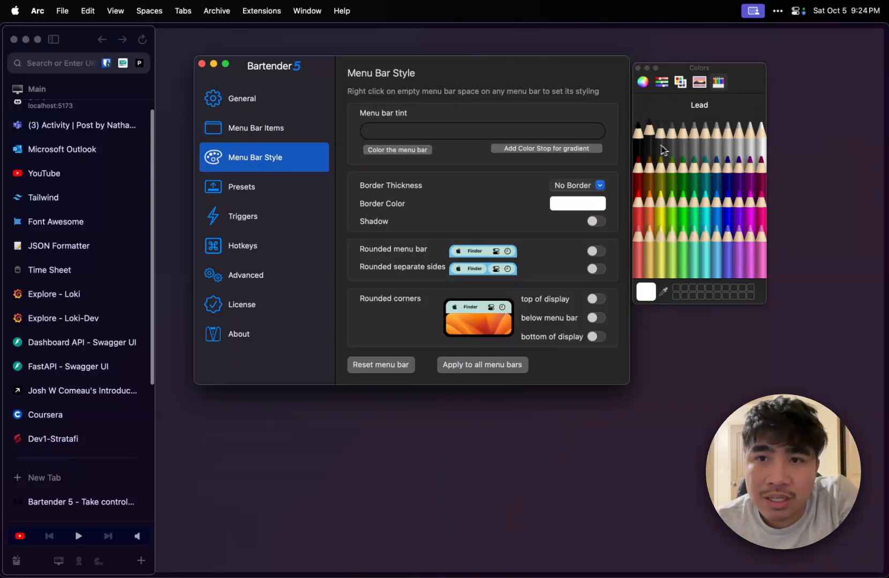
pyautogui.click(644, 132)
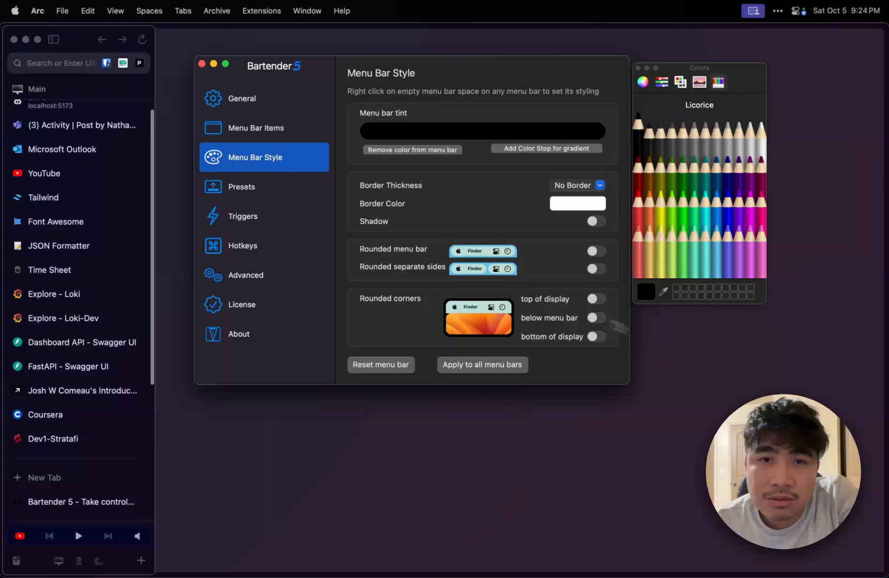
pyautogui.moveTo(687, 5)
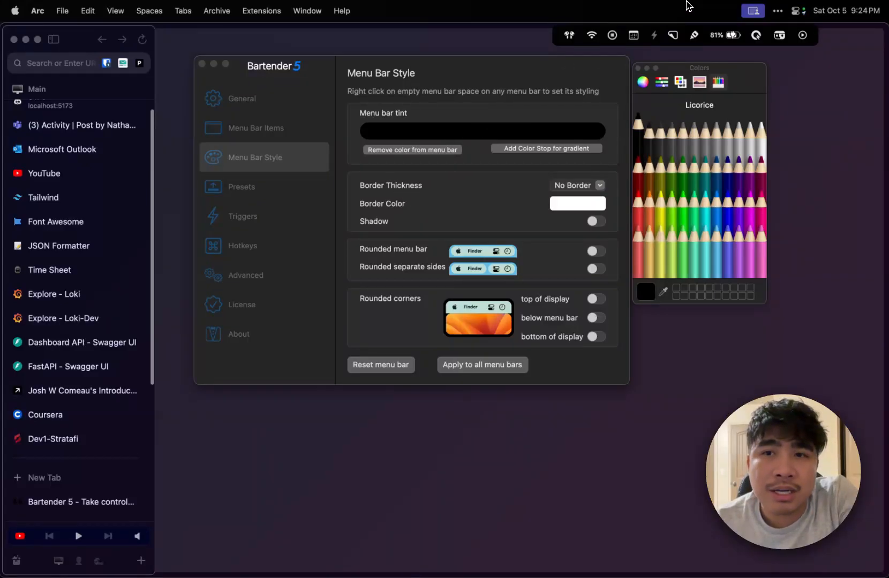
pyautogui.click(739, 176)
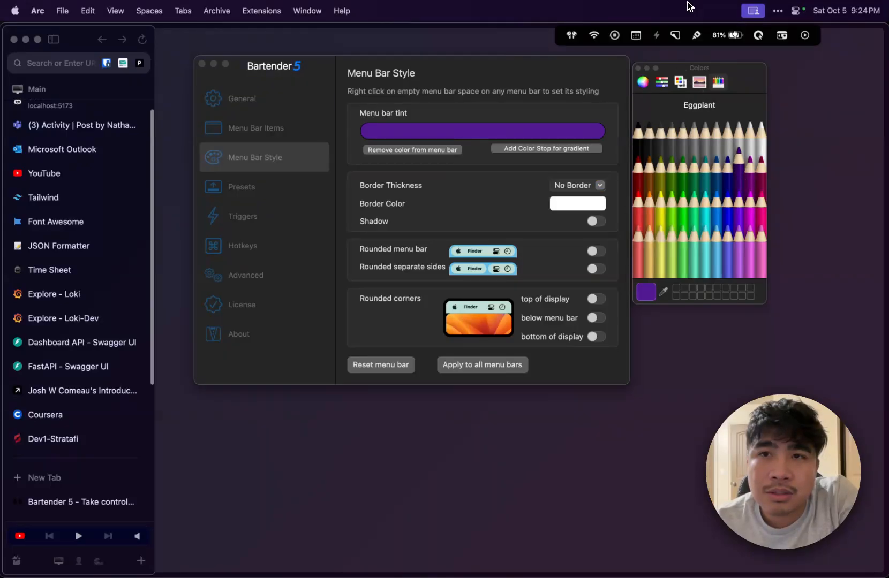
pyautogui.moveTo(669, 162)
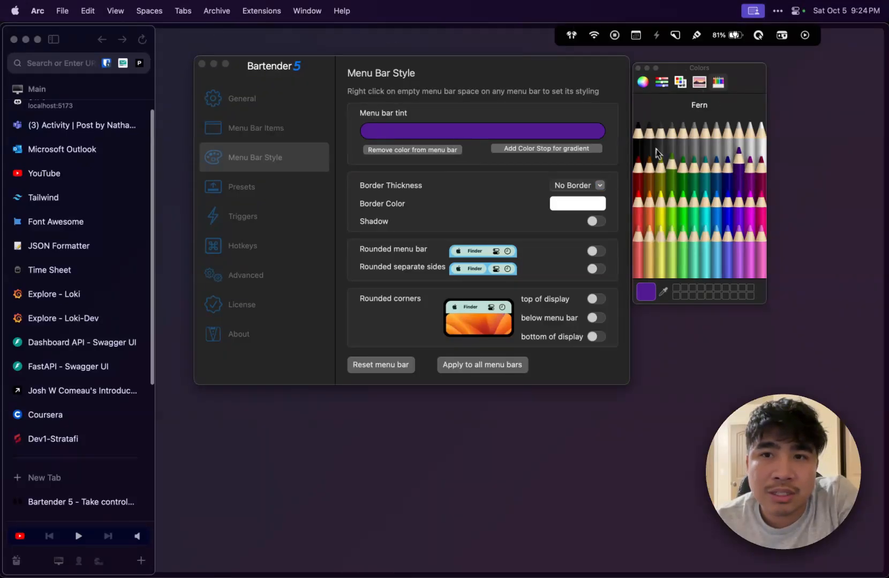
pyautogui.click(693, 213)
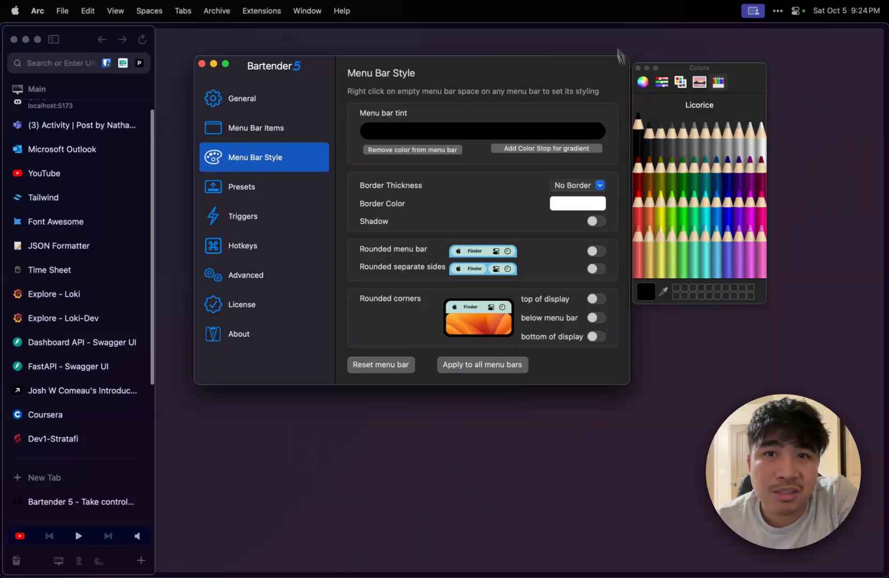
pyautogui.moveTo(538, 248)
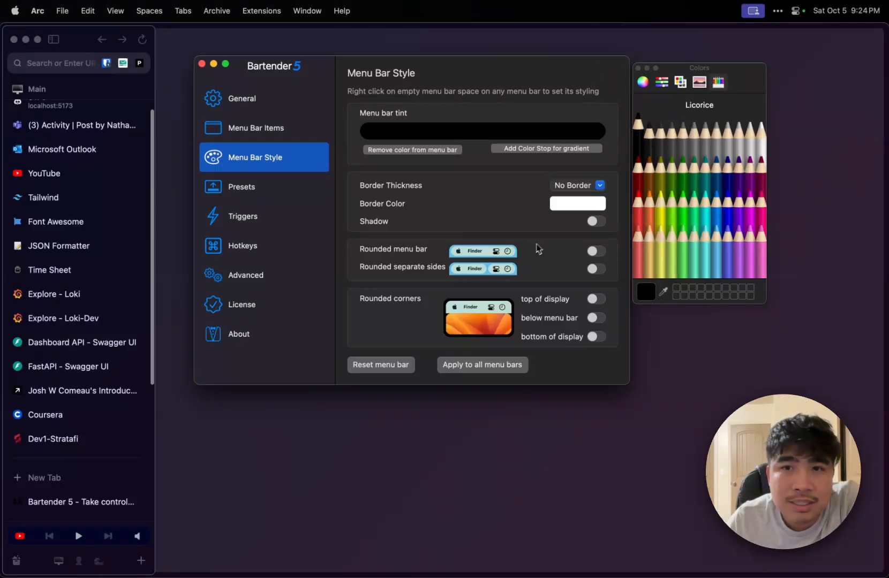
pyautogui.click(577, 185)
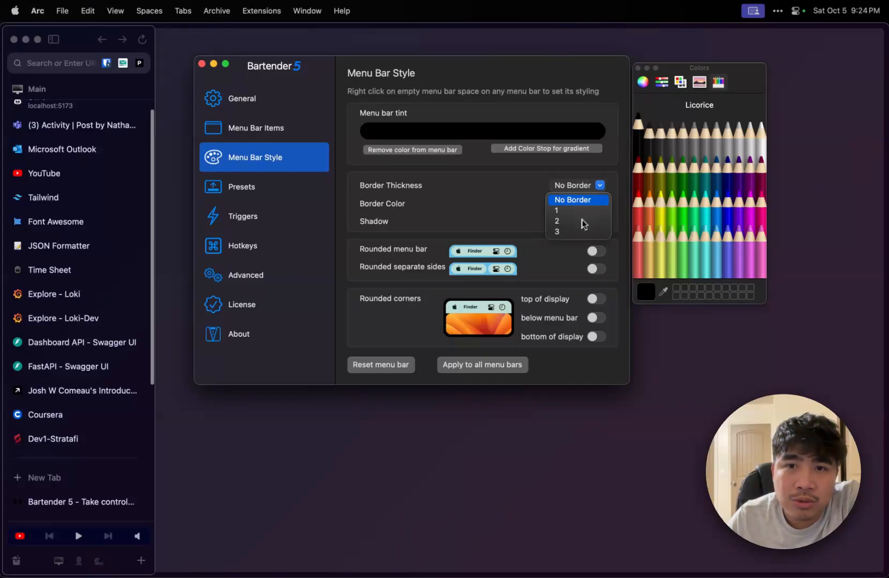
# Step: Try border thickness 3 and a dark blue tint, then settle on no border and a black Licorice tint
pyautogui.click(556, 232)
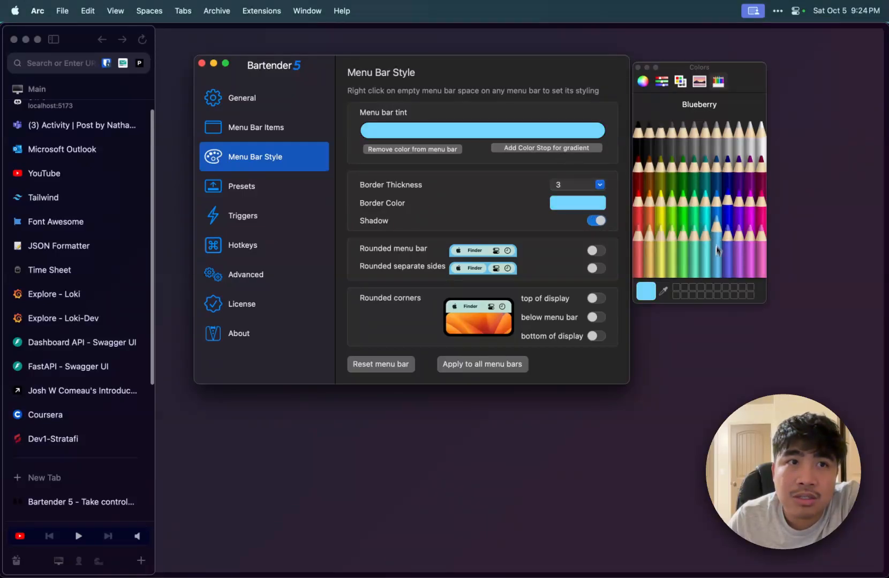
pyautogui.click(744, 170)
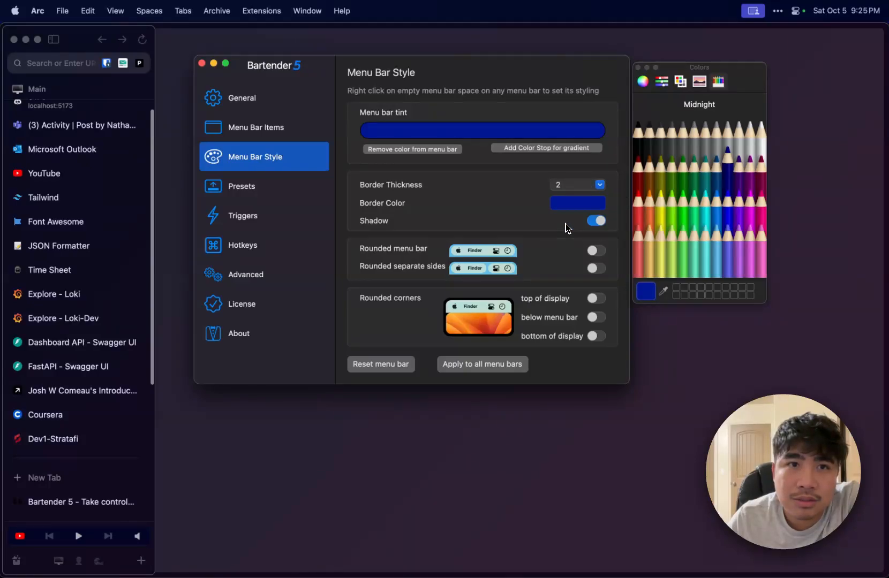
pyautogui.click(576, 185)
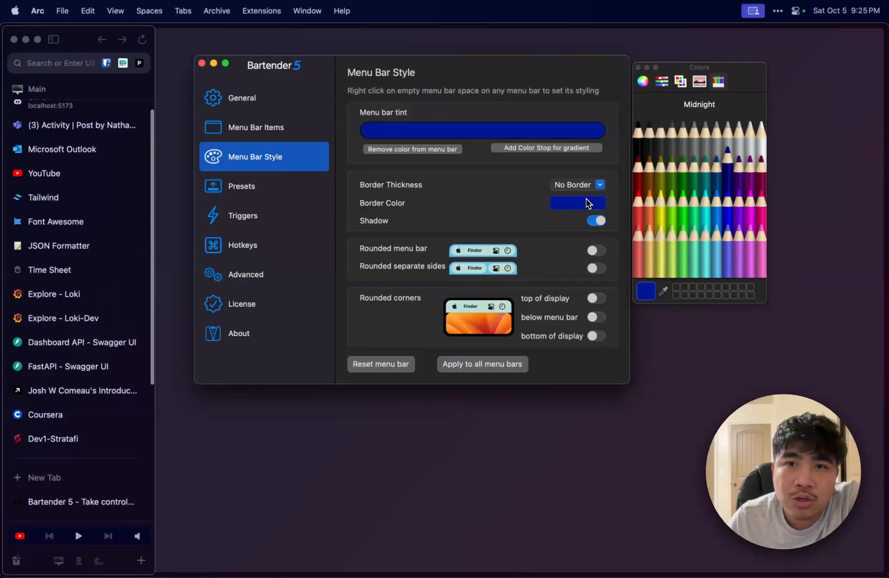
pyautogui.click(637, 122)
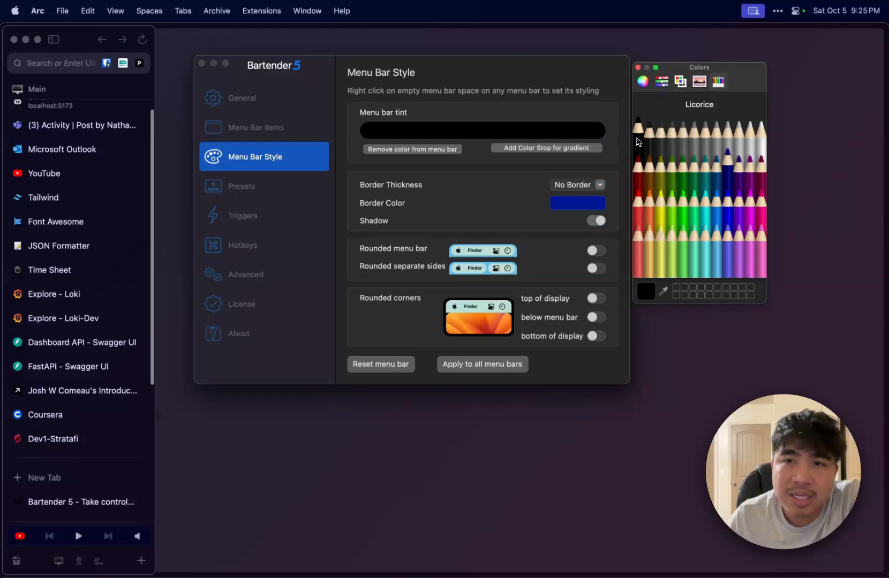
pyautogui.moveTo(503, 241)
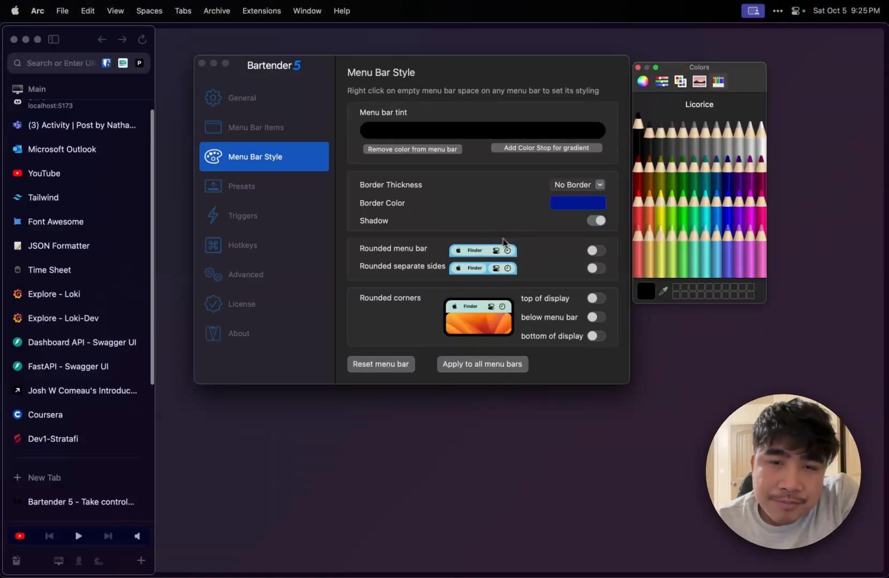
# Step: Keep the black menu bar rounded with shadow after toggling rounding, and apply the style to all menu bars
pyautogui.click(595, 251)
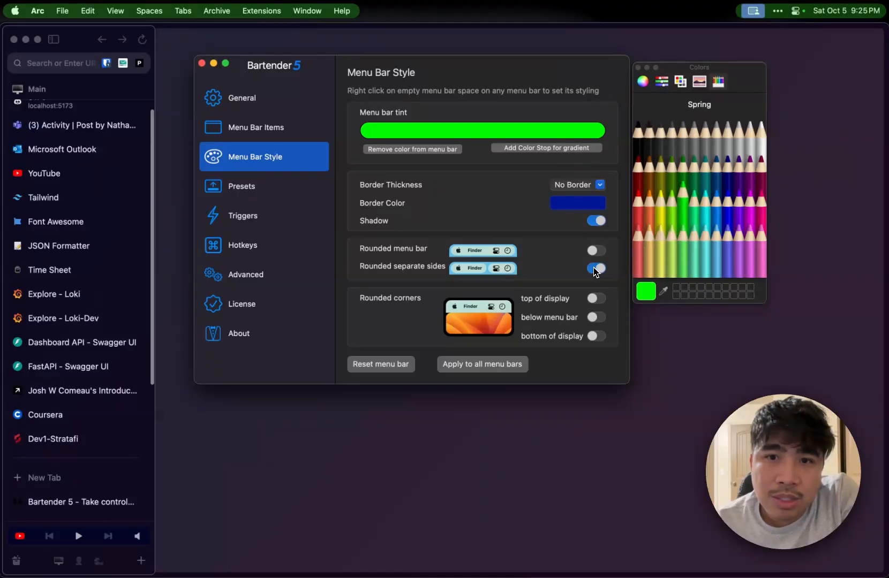
pyautogui.click(595, 268)
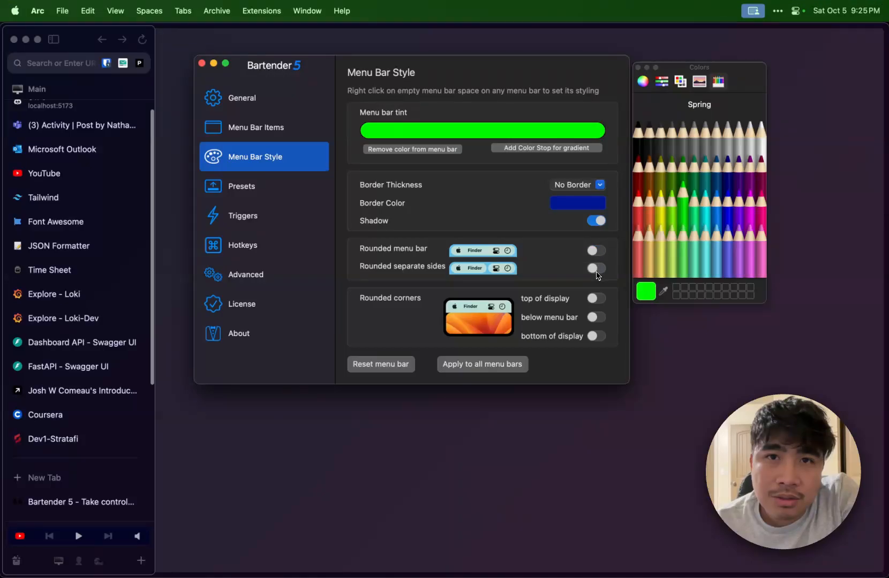
pyautogui.click(596, 249)
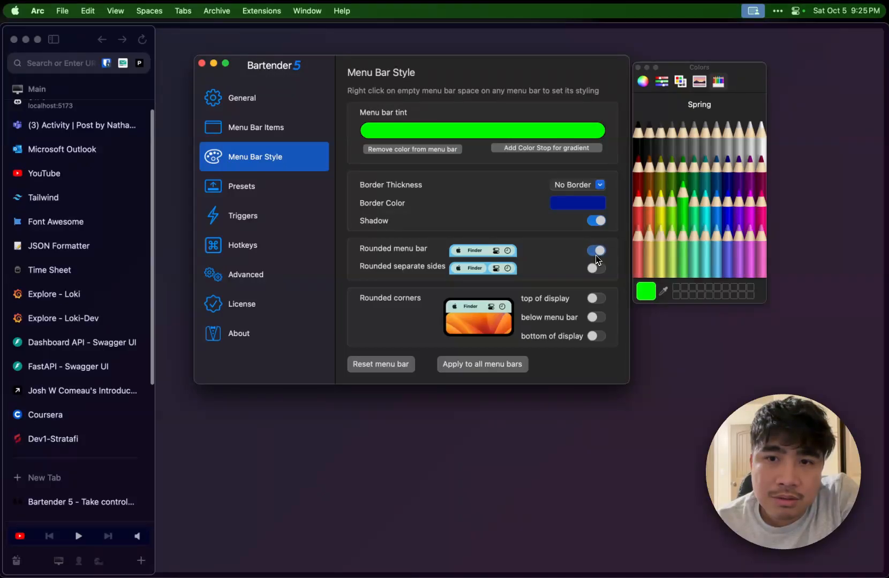
pyautogui.click(596, 250)
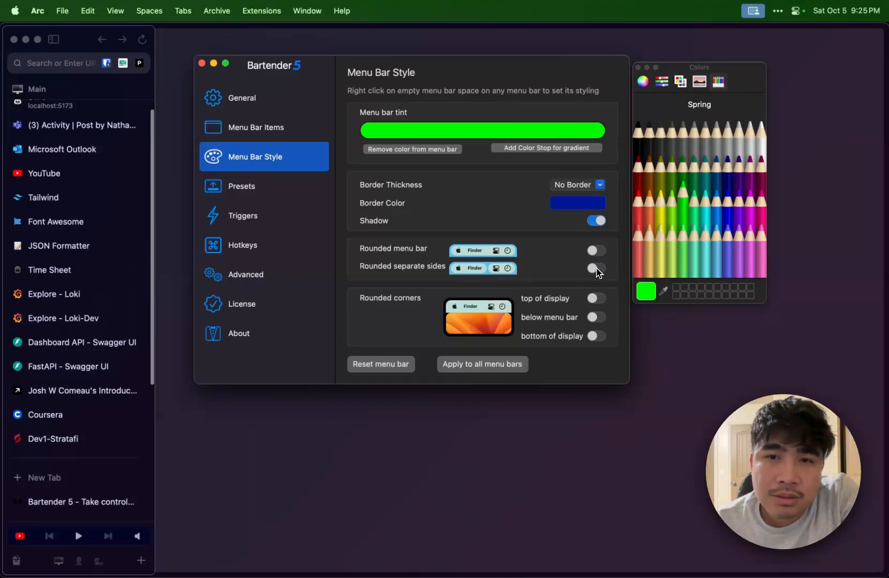
pyautogui.click(595, 267)
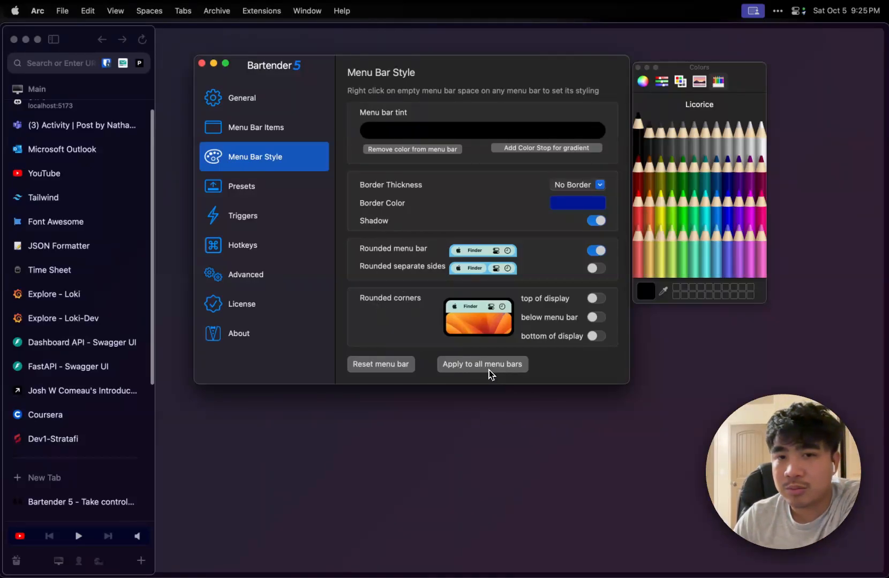
pyautogui.click(241, 186)
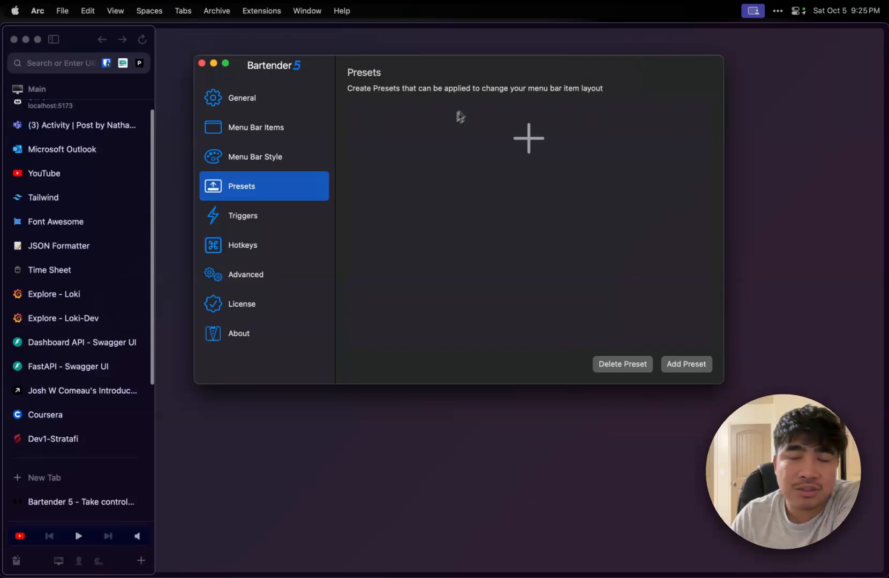
# Step: In Triggers, try the Battery trigger and peek at its settings, leaving it off
pyautogui.click(243, 215)
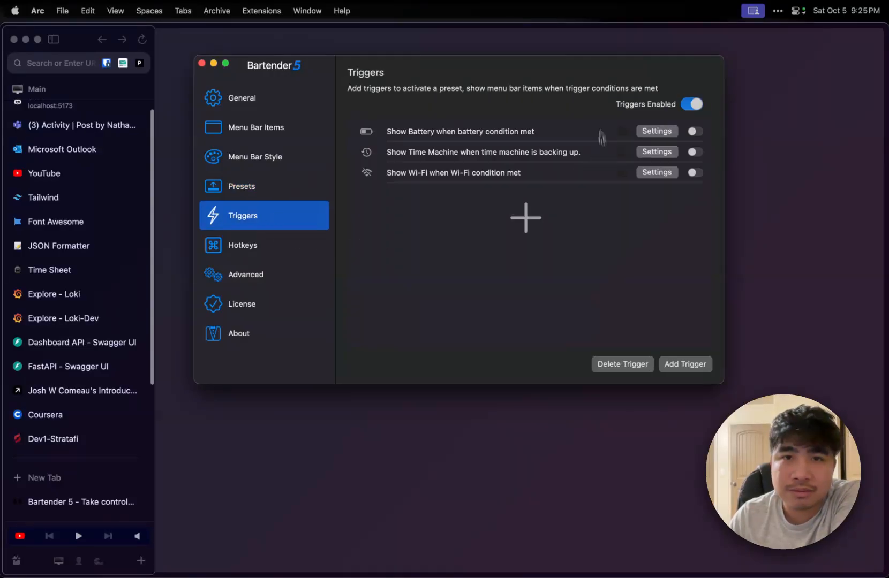
pyautogui.moveTo(416, 139)
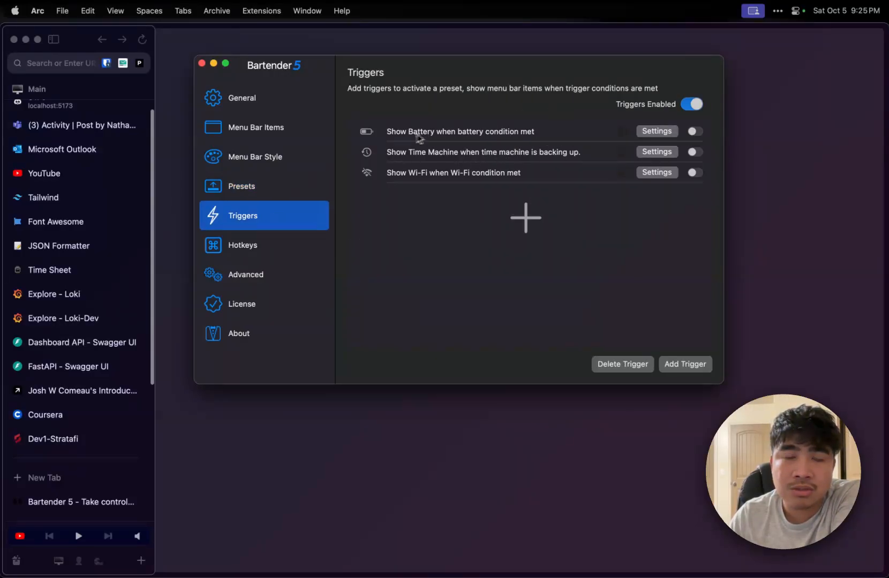
pyautogui.moveTo(476, 135)
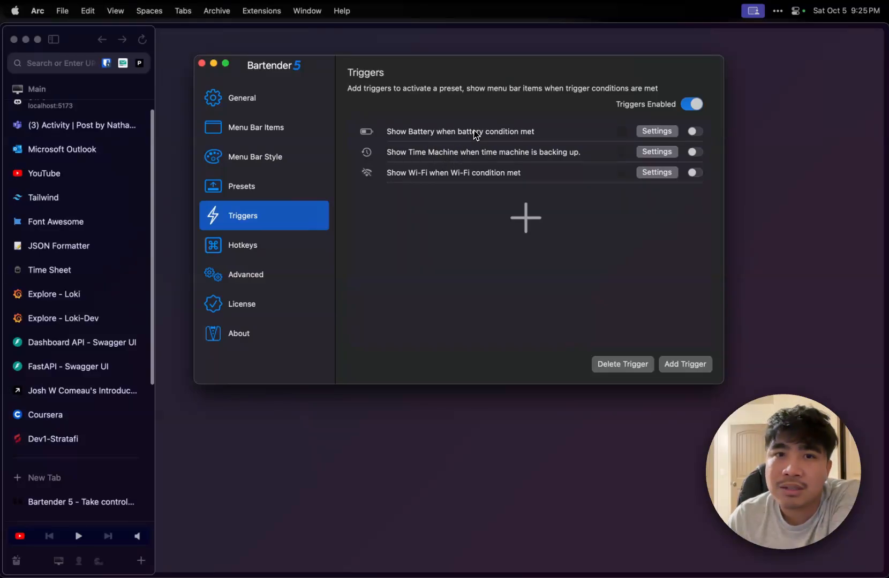
pyautogui.moveTo(478, 141)
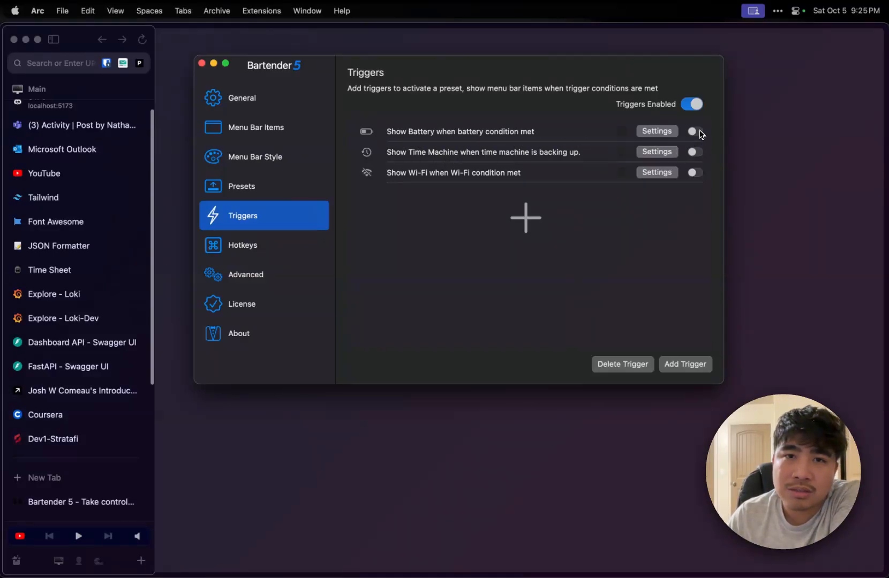
pyautogui.click(692, 130)
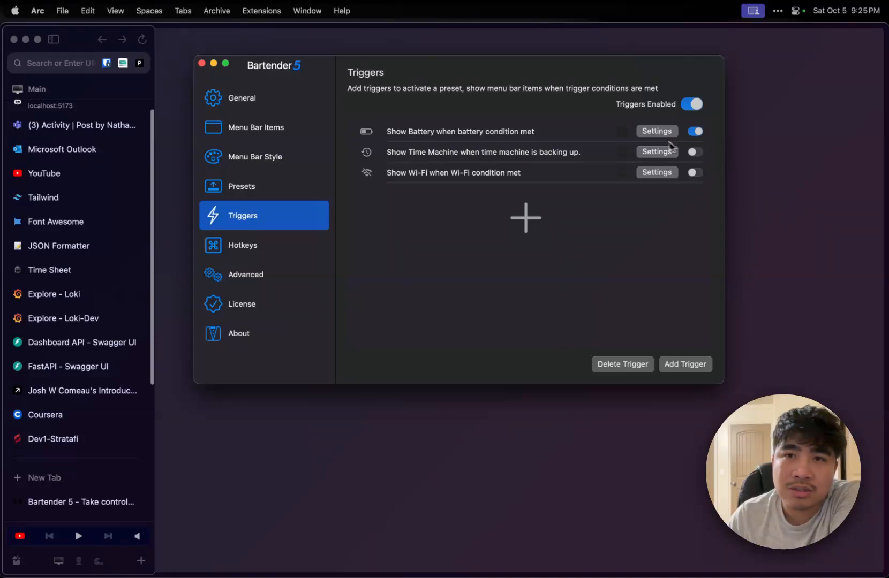
pyautogui.click(655, 131)
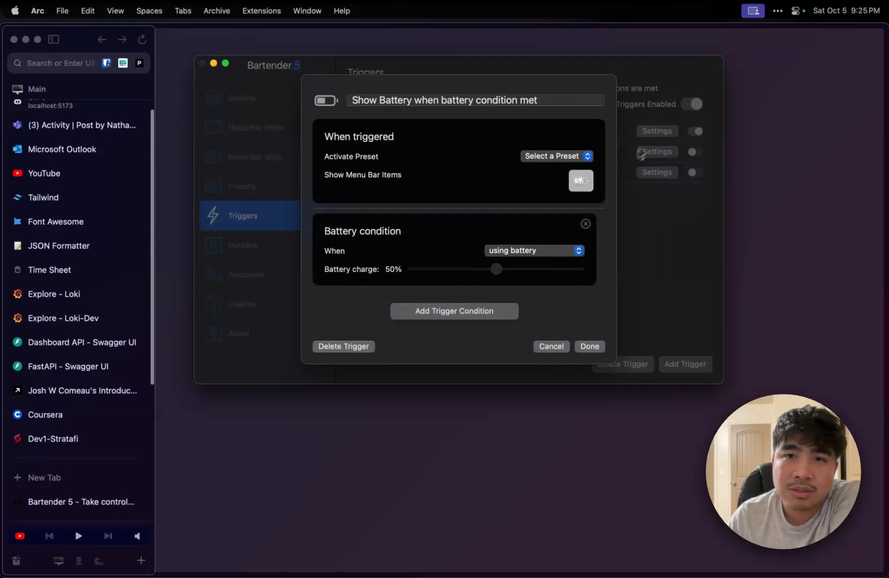
pyautogui.moveTo(397, 336)
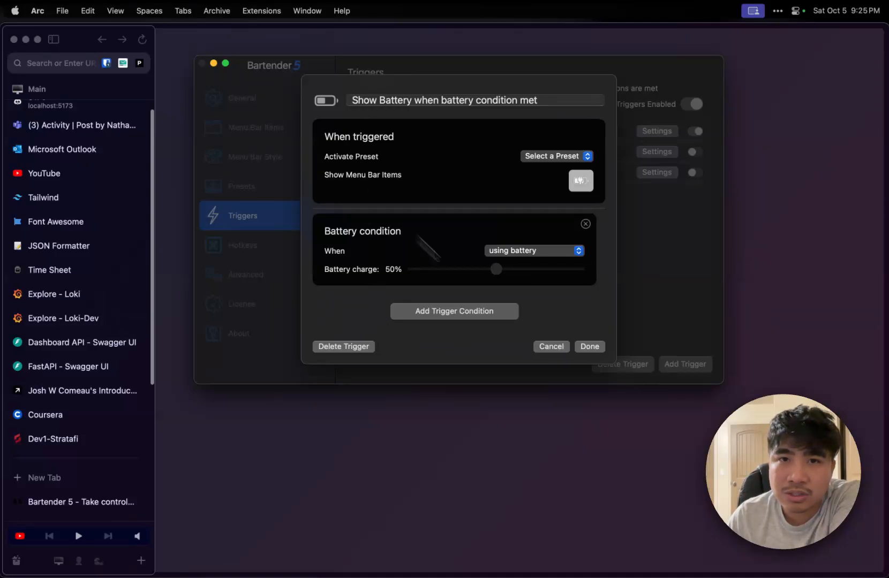
pyautogui.click(589, 346)
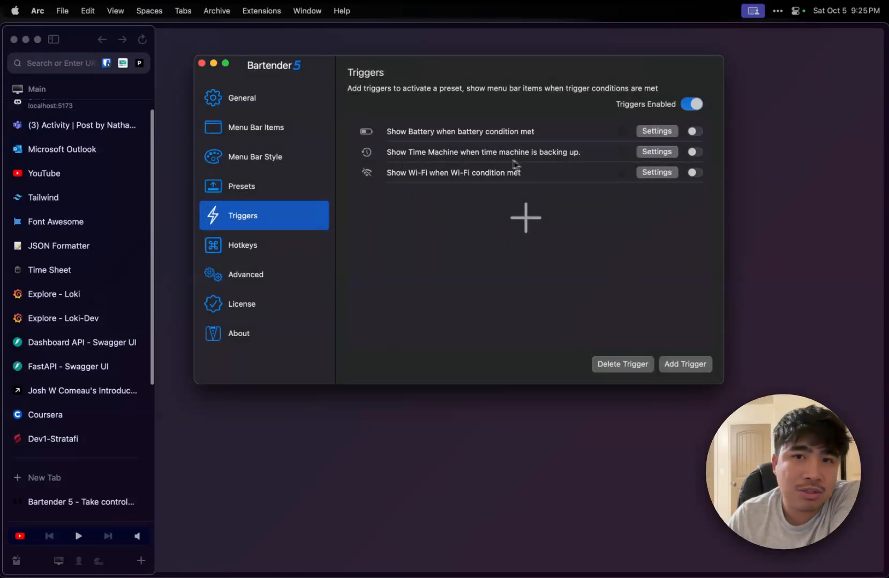
pyautogui.moveTo(694, 163)
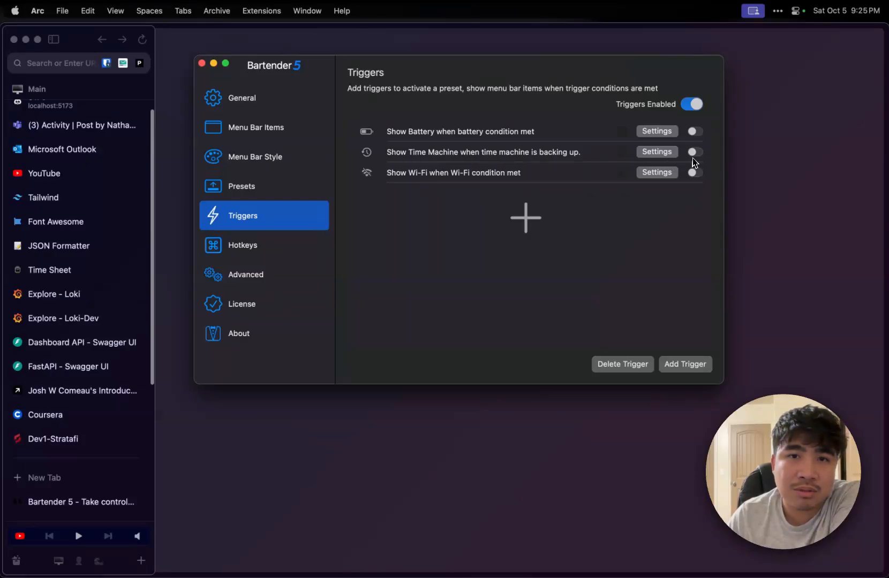
# Step: Enable the Time Machine and Wi-Fi triggers
pyautogui.click(693, 152)
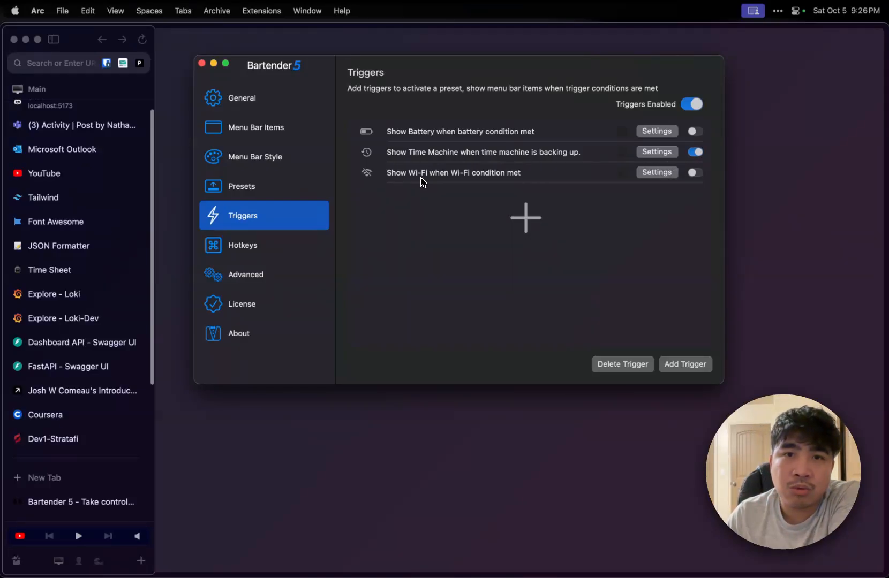
pyautogui.moveTo(573, 188)
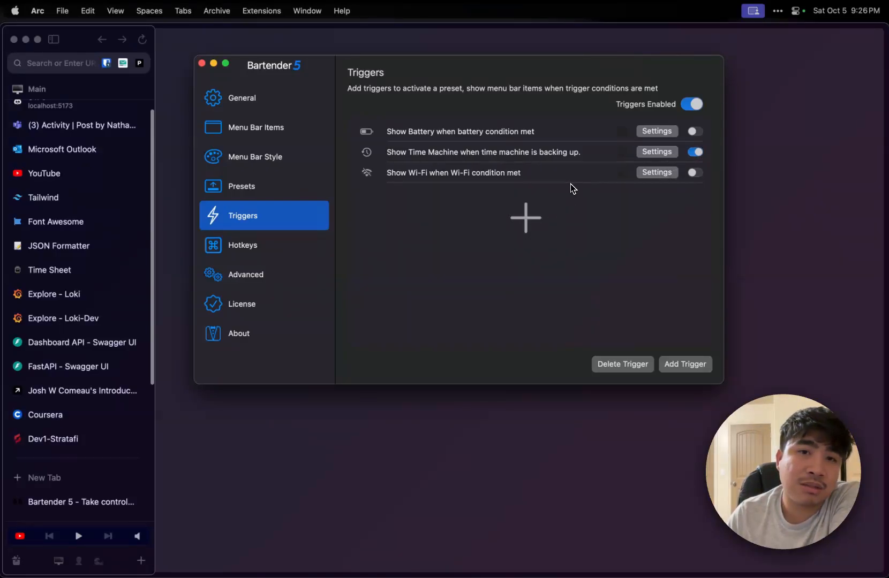
pyautogui.click(694, 173)
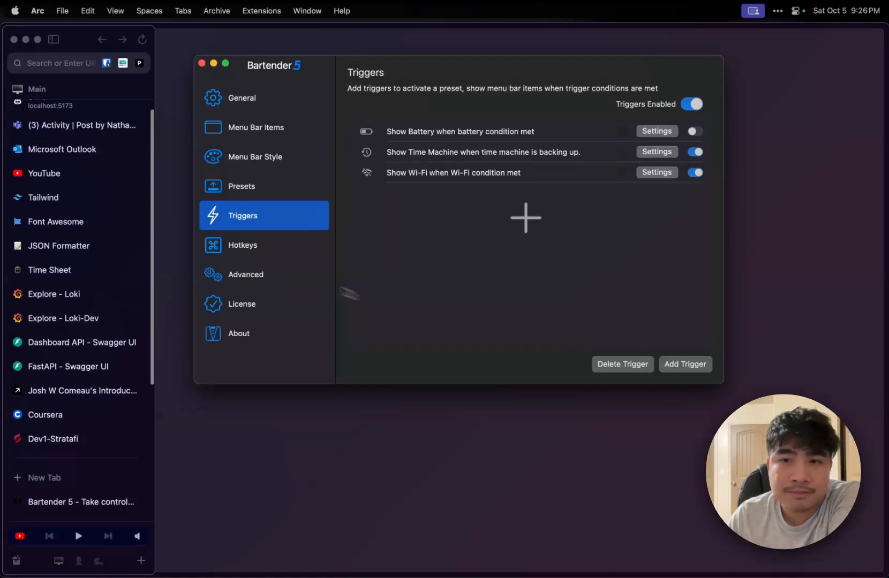
pyautogui.click(243, 245)
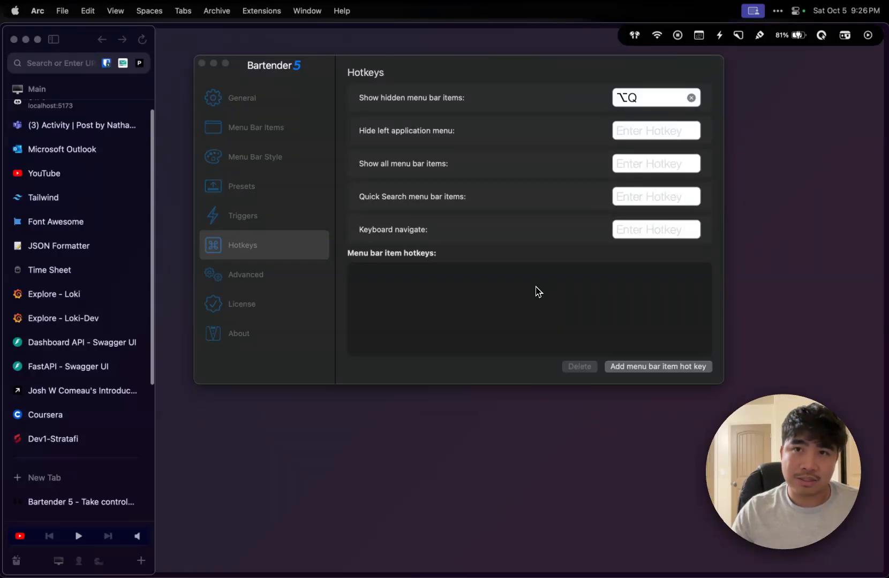
pyautogui.moveTo(717, 50)
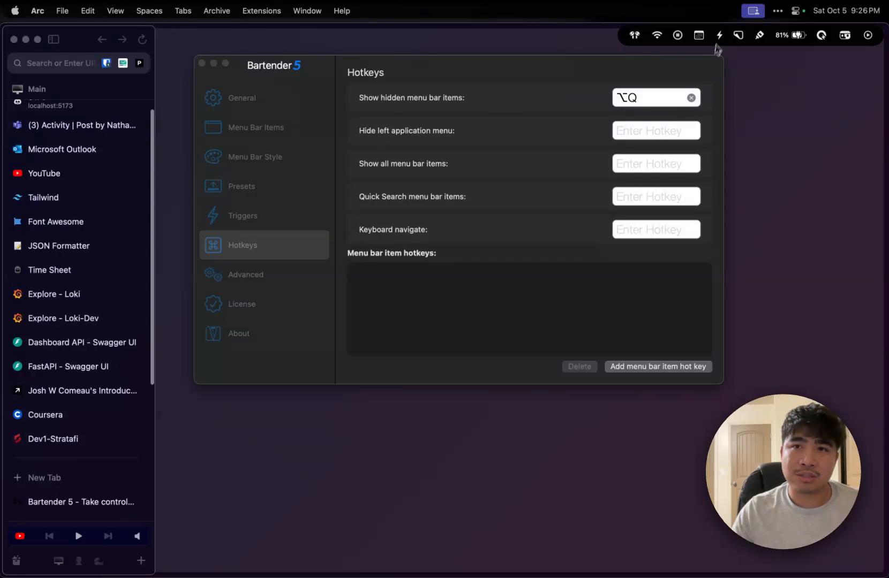
# Step: Bring up Mission Control showing all open windows, Bartender settings among them
pyautogui.click(729, 11)
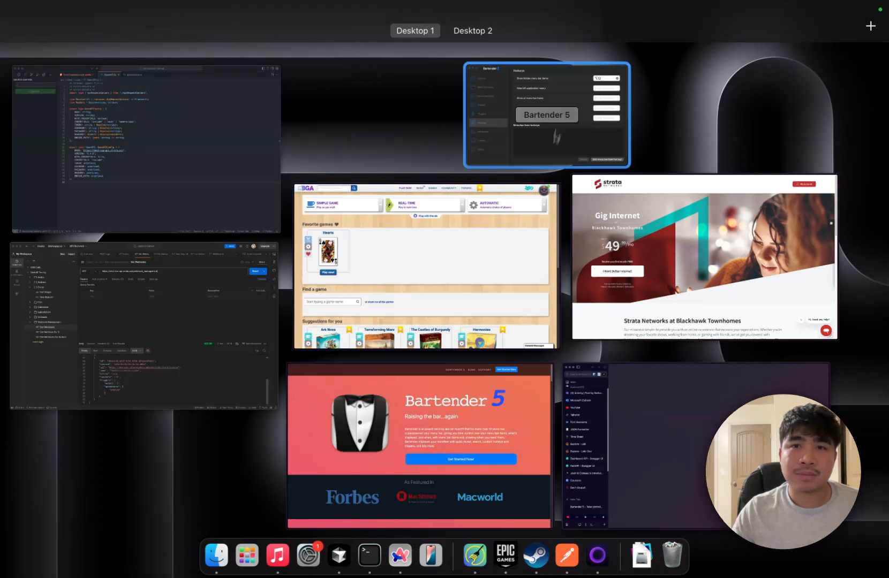
# Step: Return to Bartender settings, check for updates, review License and About (5.1.8), end on General
pyautogui.click(546, 114)
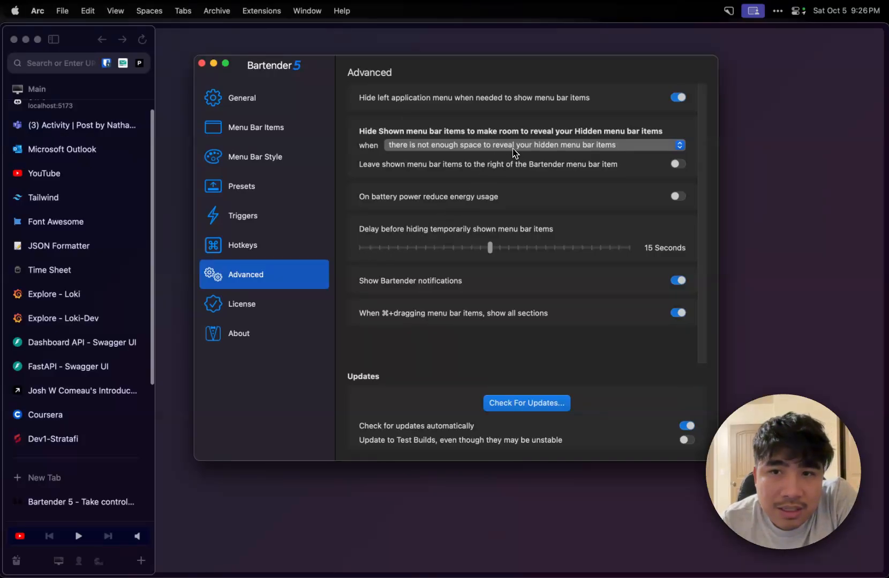
pyautogui.moveTo(565, 317)
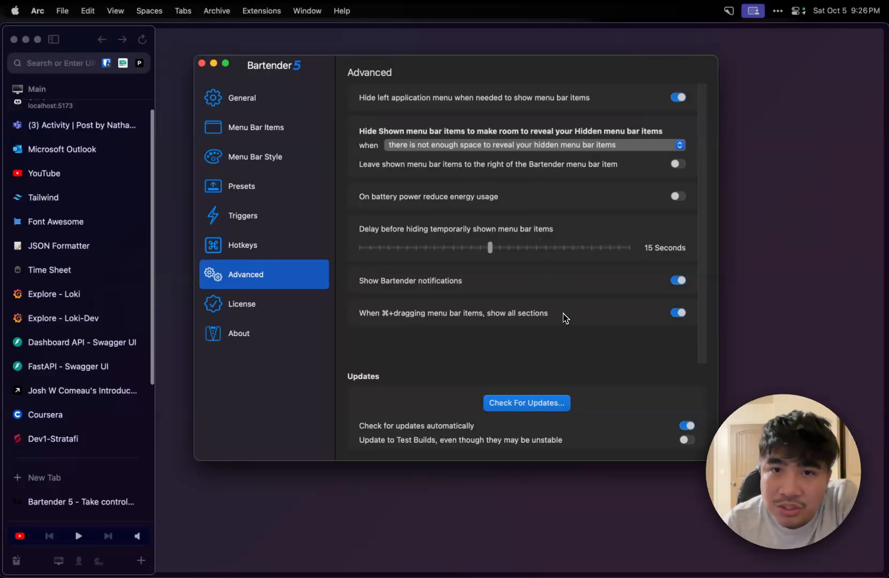
pyautogui.click(525, 403)
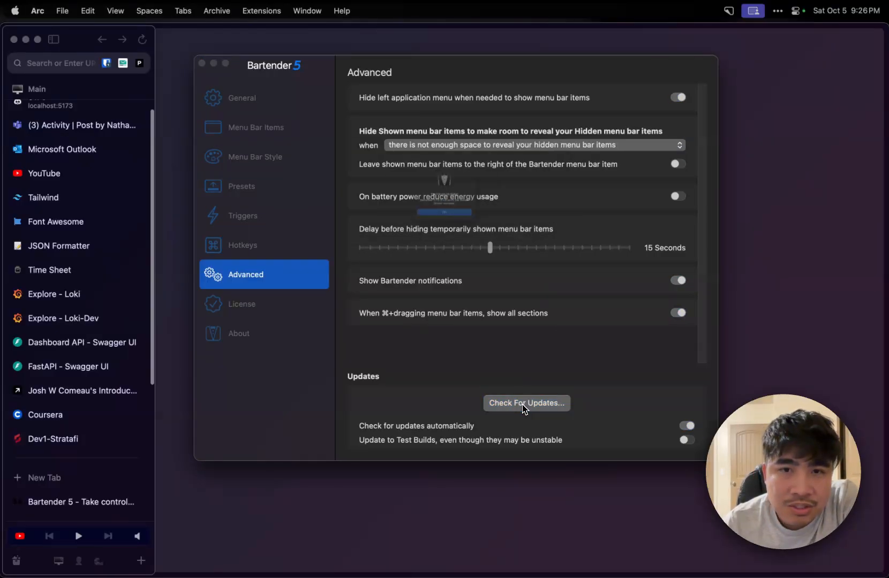
pyautogui.click(242, 304)
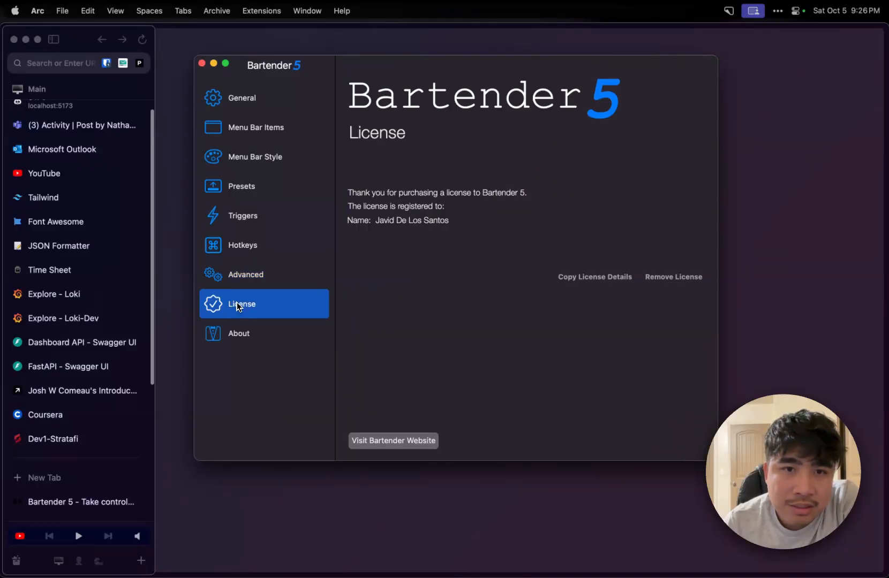
pyautogui.click(239, 332)
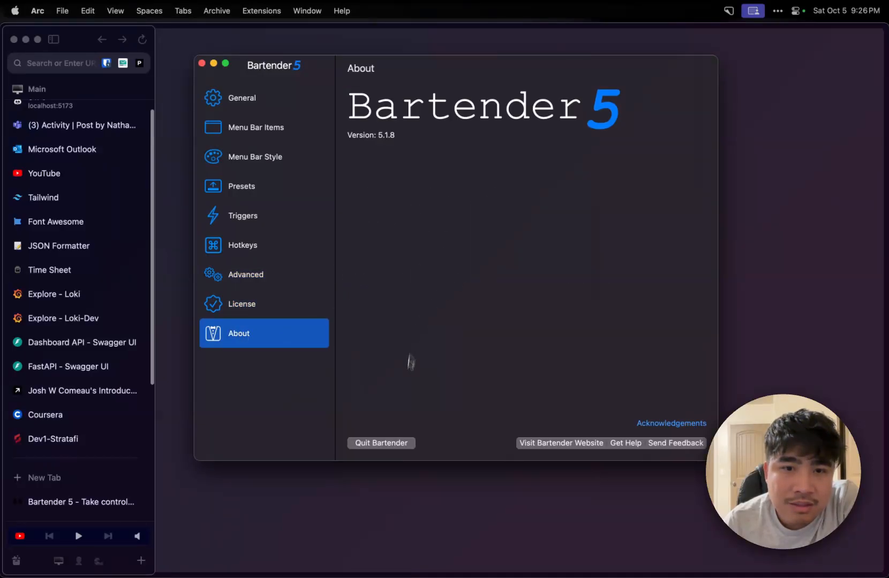
pyautogui.moveTo(413, 373)
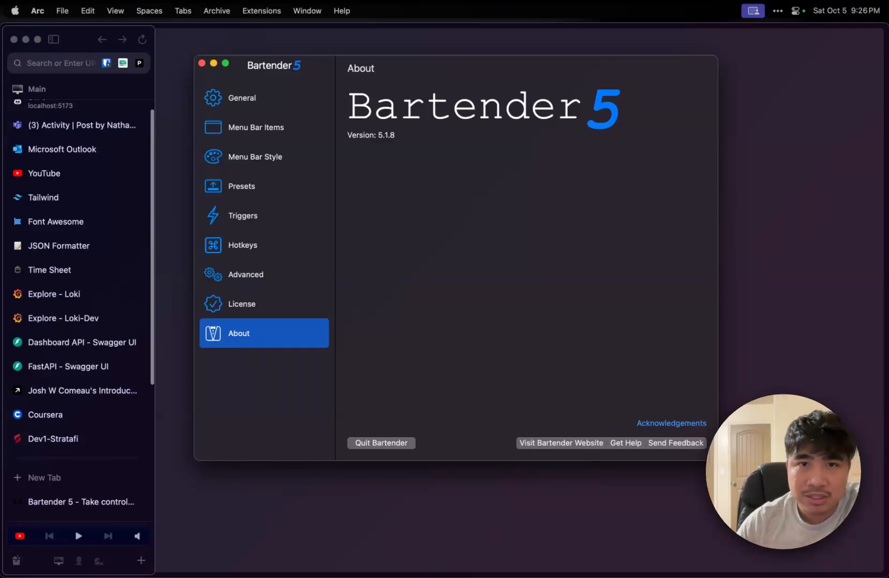
pyautogui.click(241, 97)
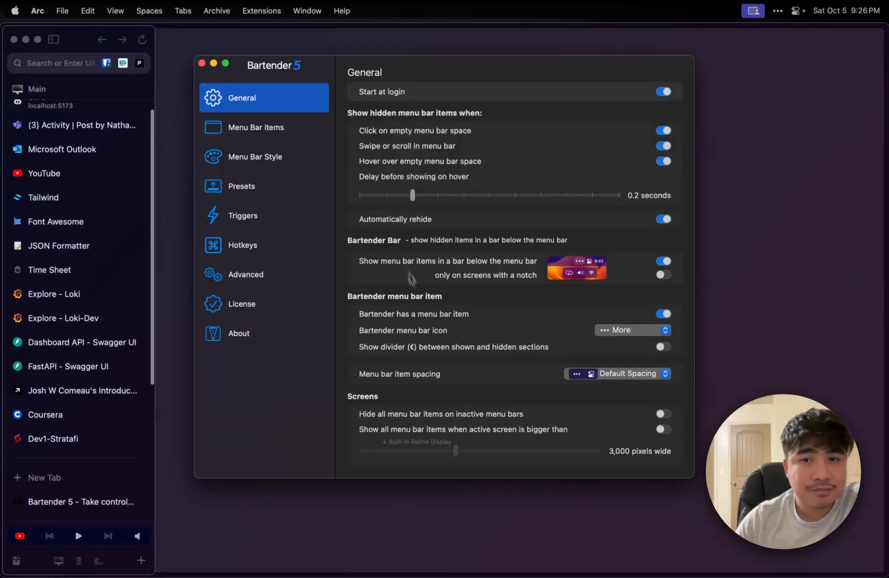
pyautogui.moveTo(784, 118)
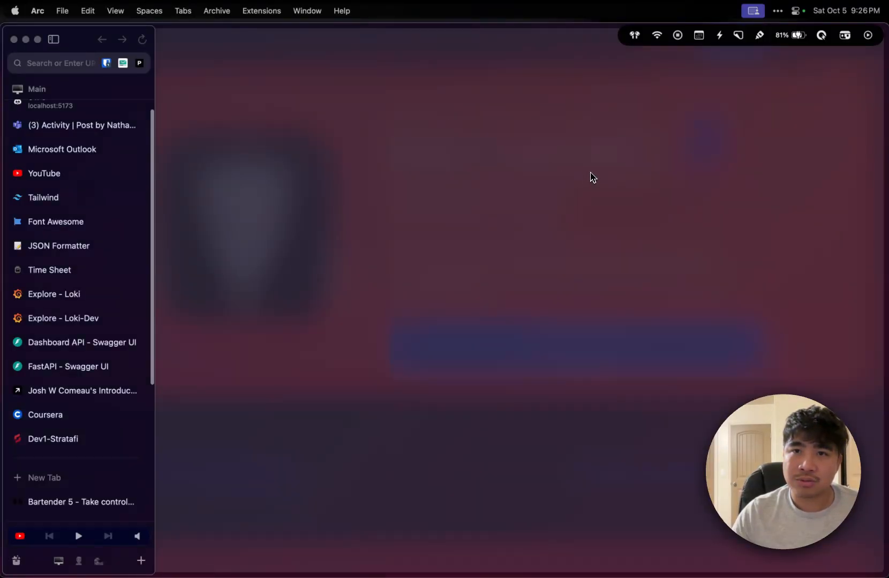
pyautogui.moveTo(582, 174)
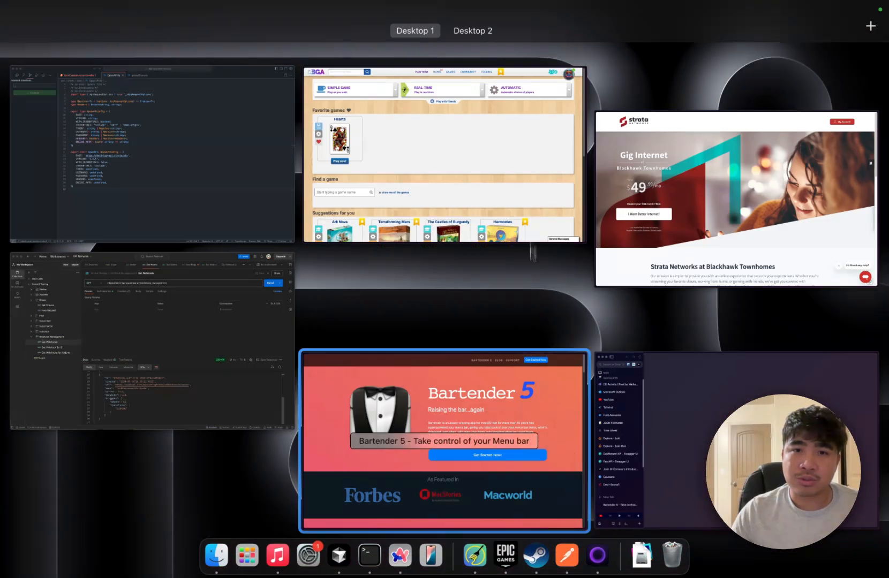
# Step: Switch to the Arc window showing the Bartender 5 website
pyautogui.click(443, 439)
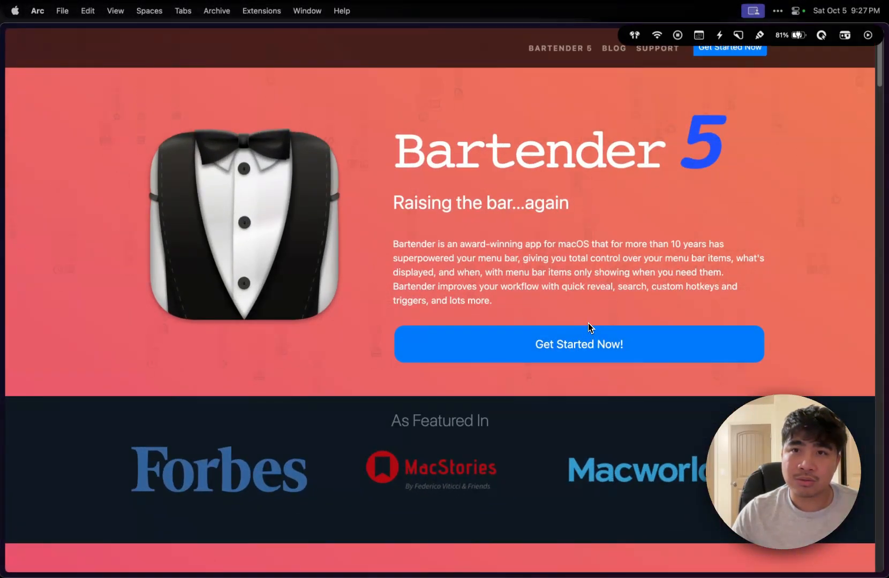
# Step: Scroll through the Bartender 5 home page and back to the top
pyautogui.scroll(-3)
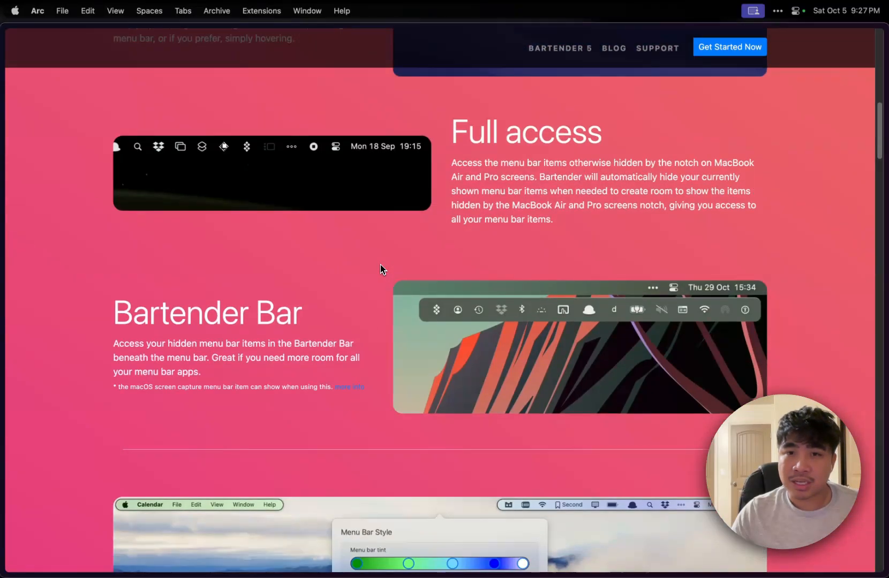
pyautogui.scroll(-3)
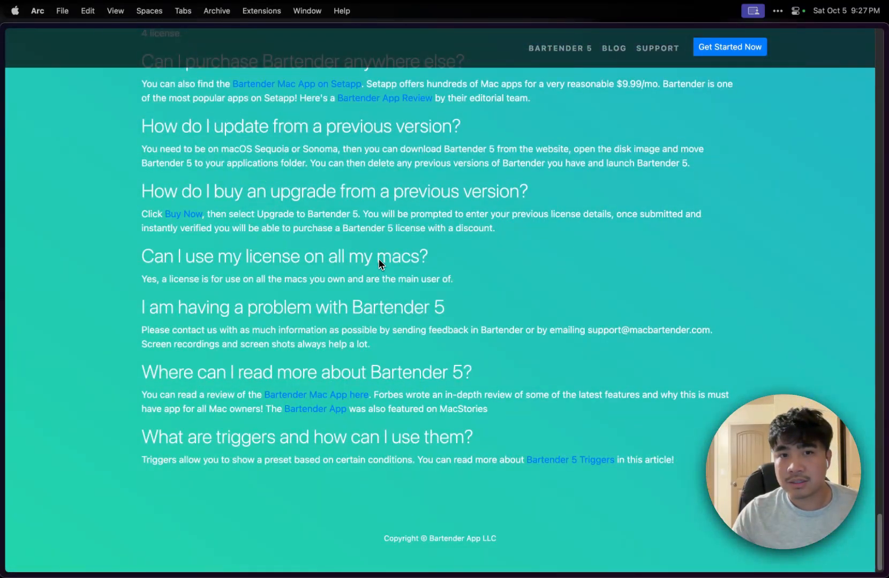
pyautogui.scroll(3)
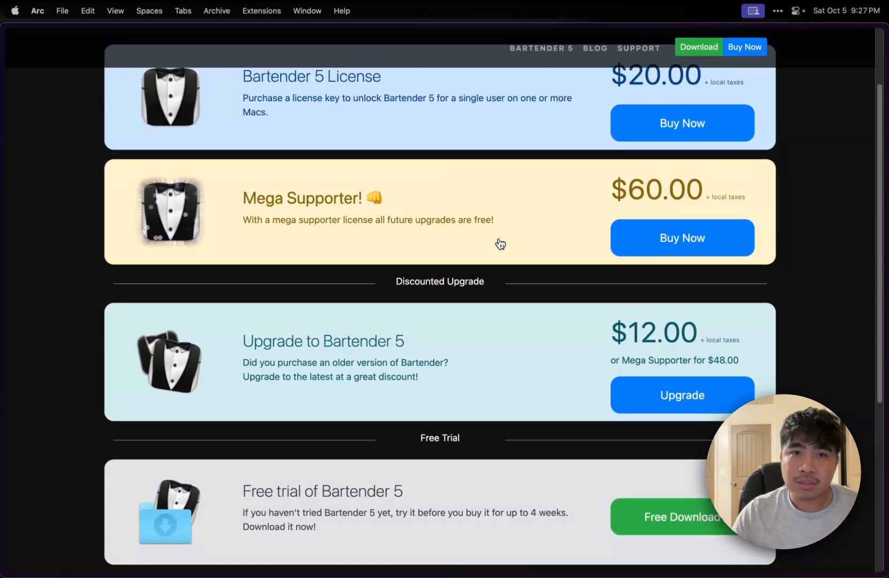
pyautogui.scroll(3)
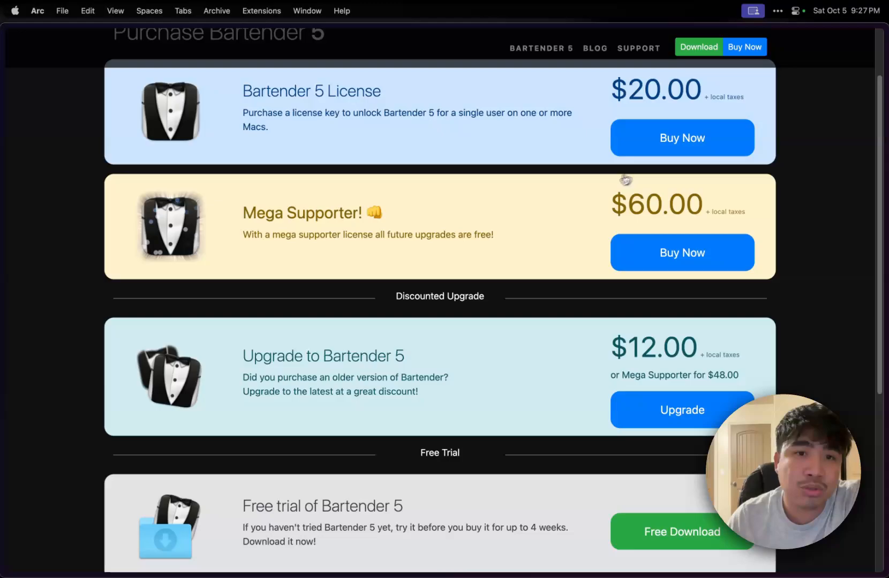
pyautogui.moveTo(681, 253)
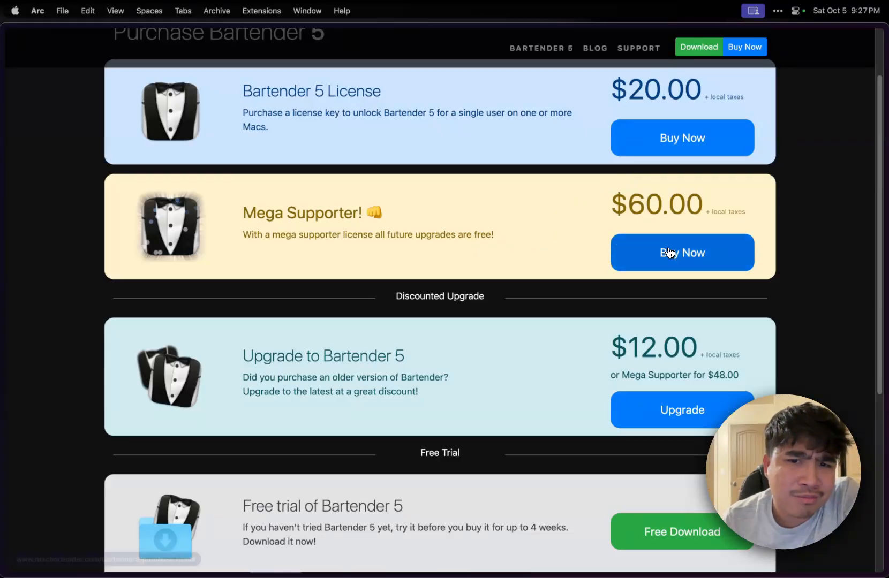
pyautogui.moveTo(511, 236)
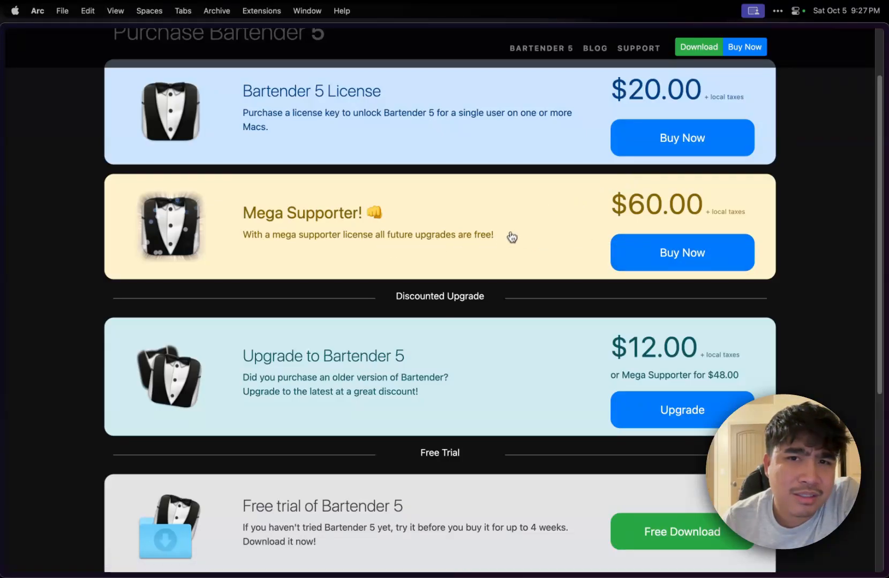
# Step: Reach the Buy Now section and bring up the Purchase Bartender 5 pricing options
pyautogui.scroll(-3)
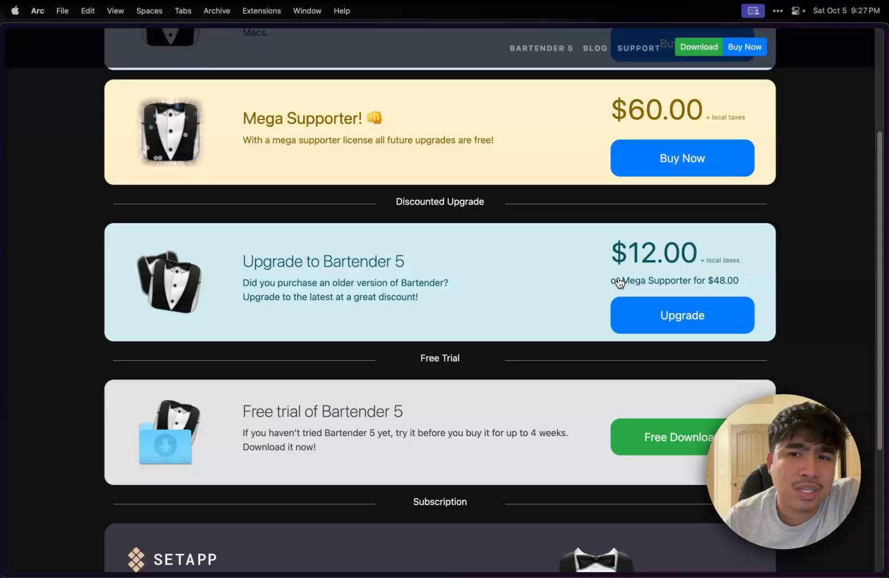
pyautogui.moveTo(363, 306)
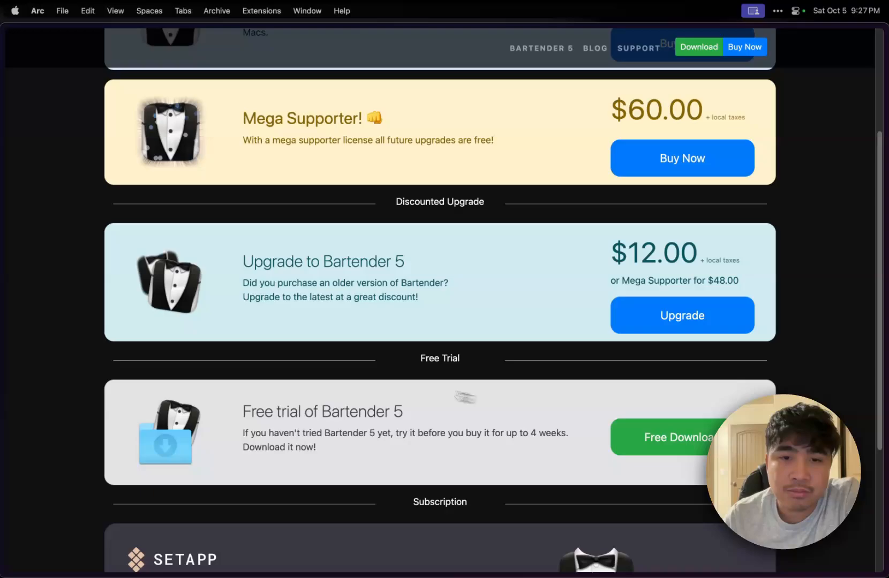
pyautogui.scroll(-3)
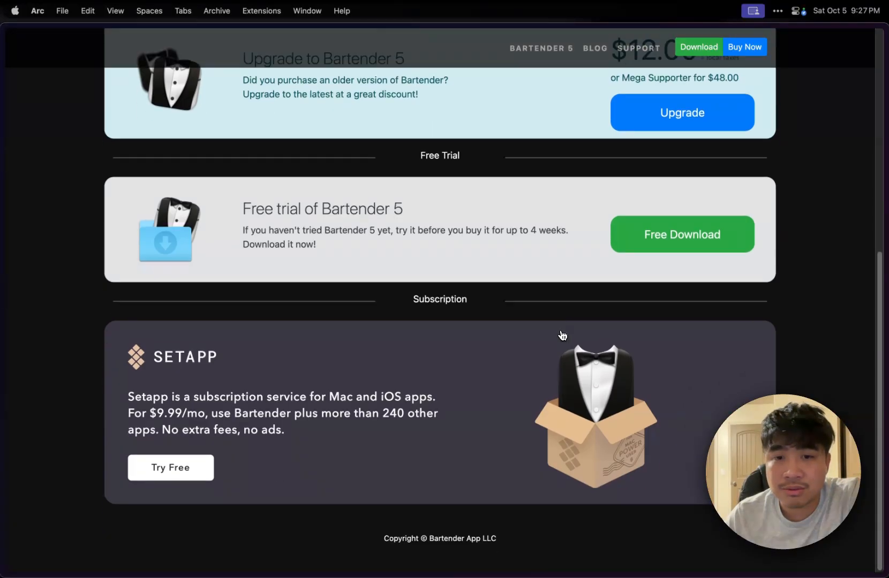
pyautogui.moveTo(172, 359)
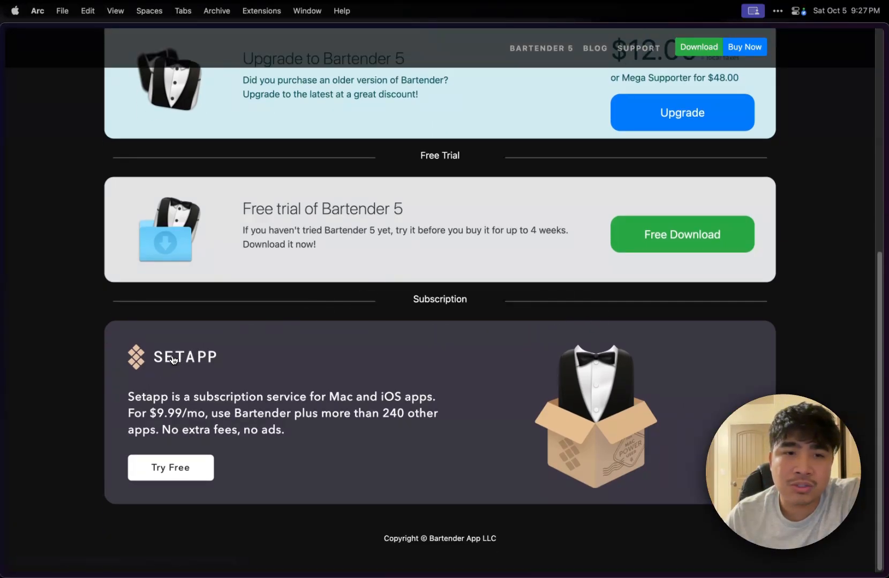
pyautogui.click(184, 357)
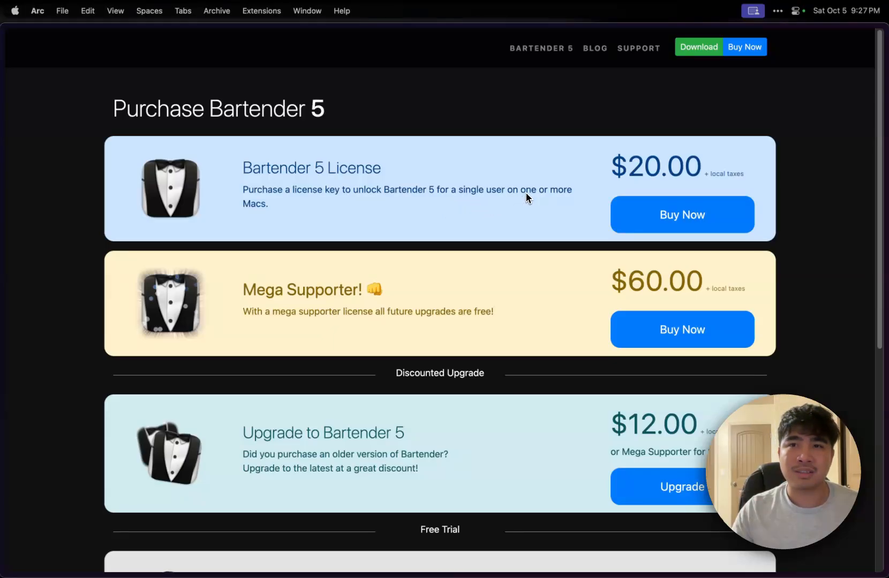
pyautogui.moveTo(572, 315)
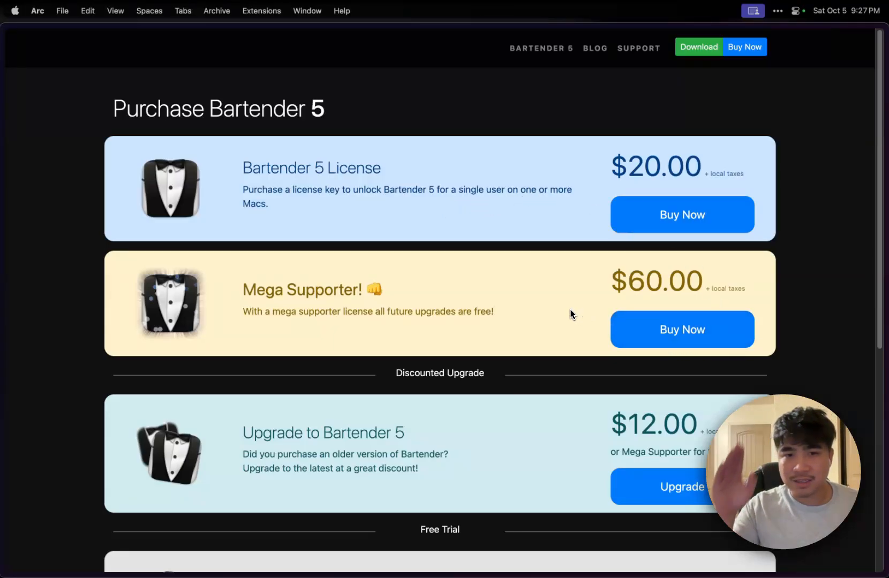